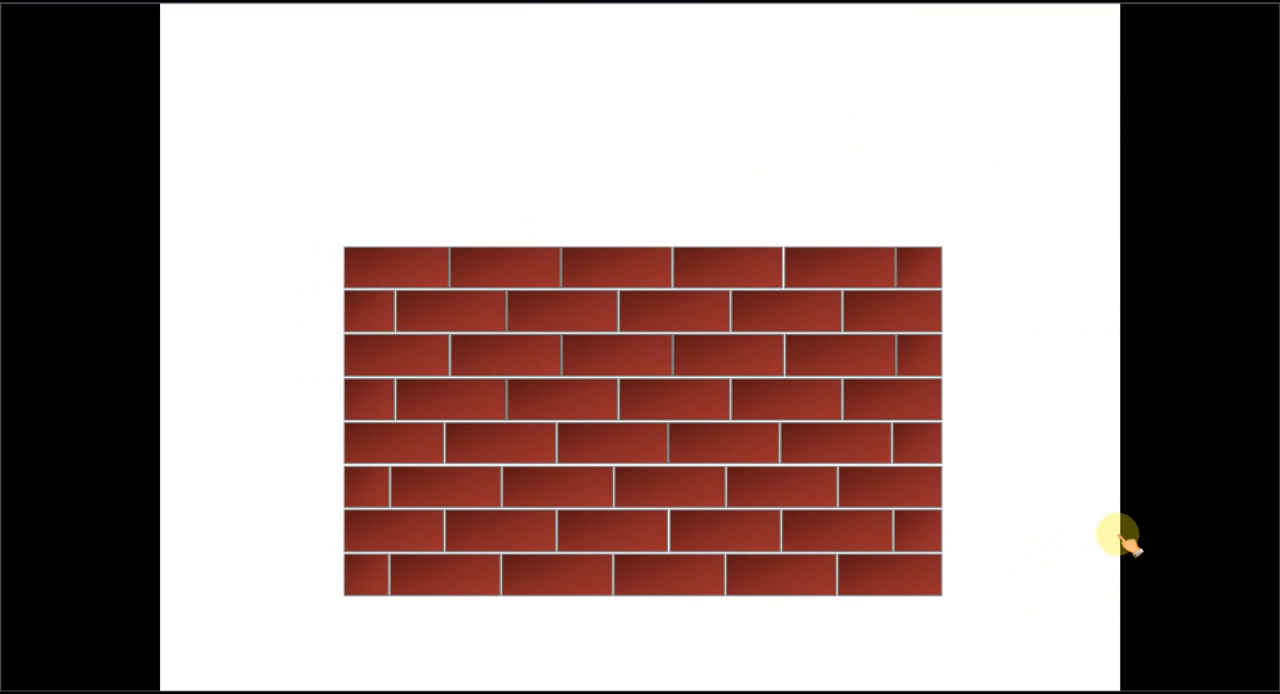
mouse_move(1130, 535)
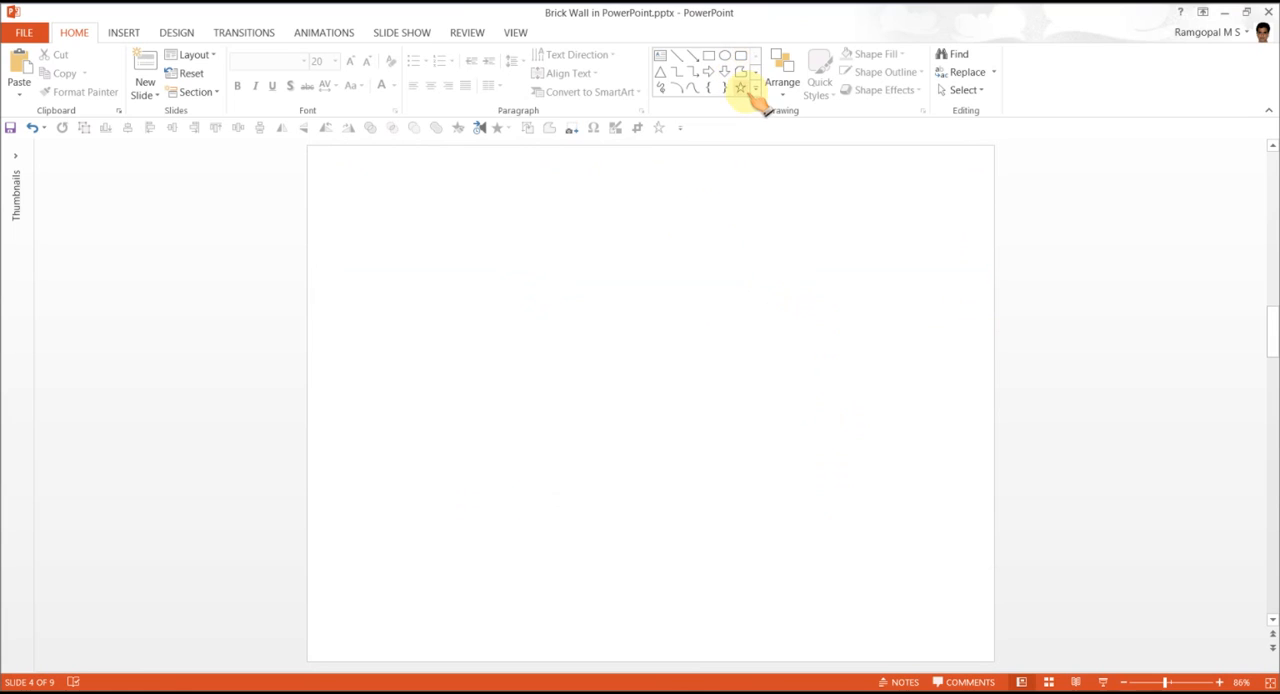
Step: Draw a brick-sized rectangle in the lower left of the slide from the Shapes gallery
left_click(755, 85)
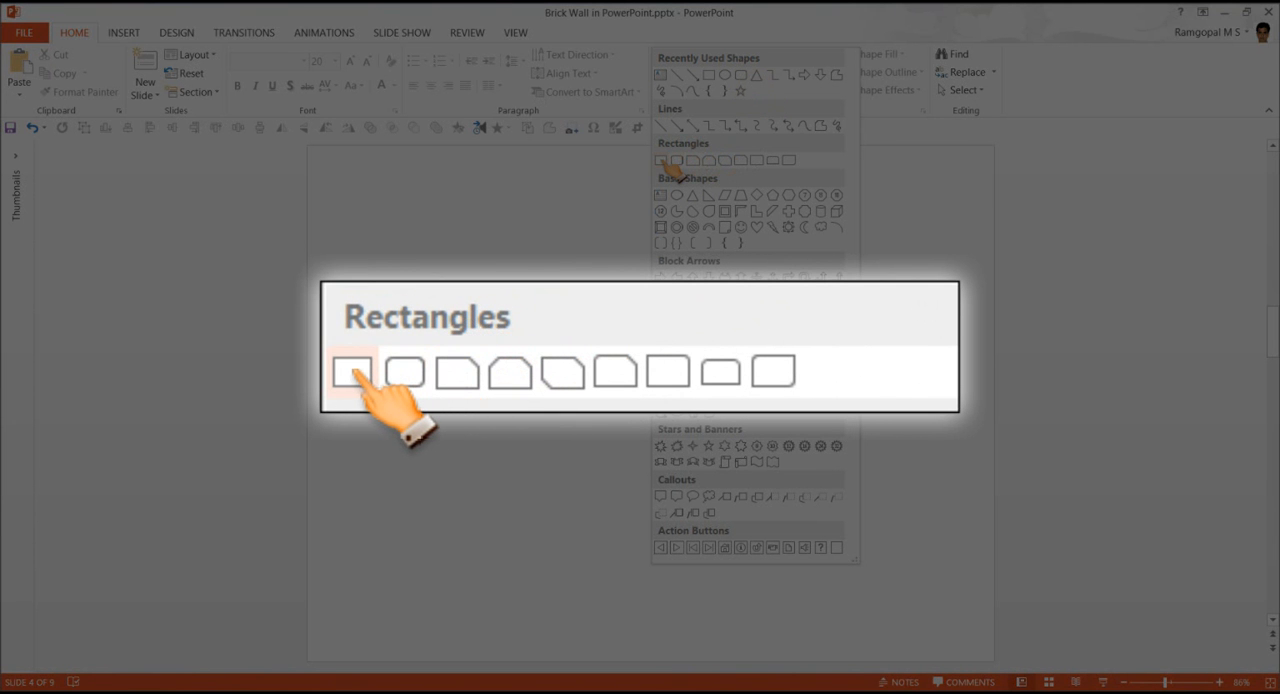
left_click(351, 371)
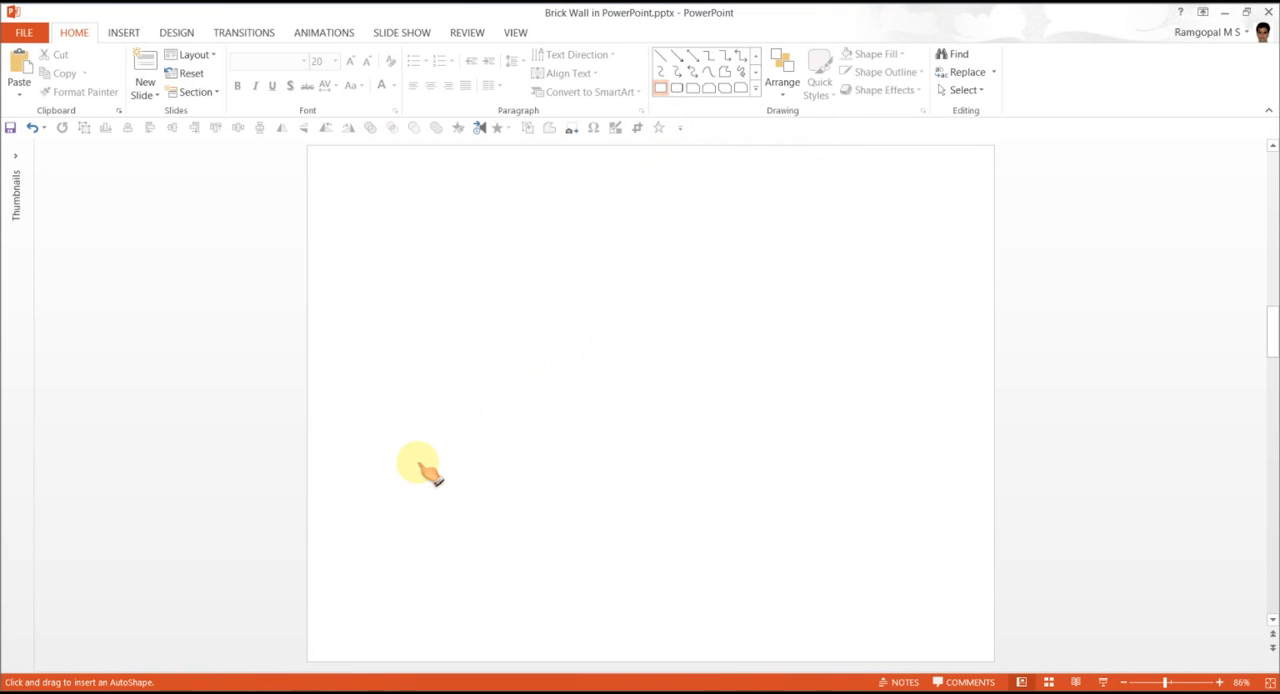
left_click_drag(423, 460, 533, 490)
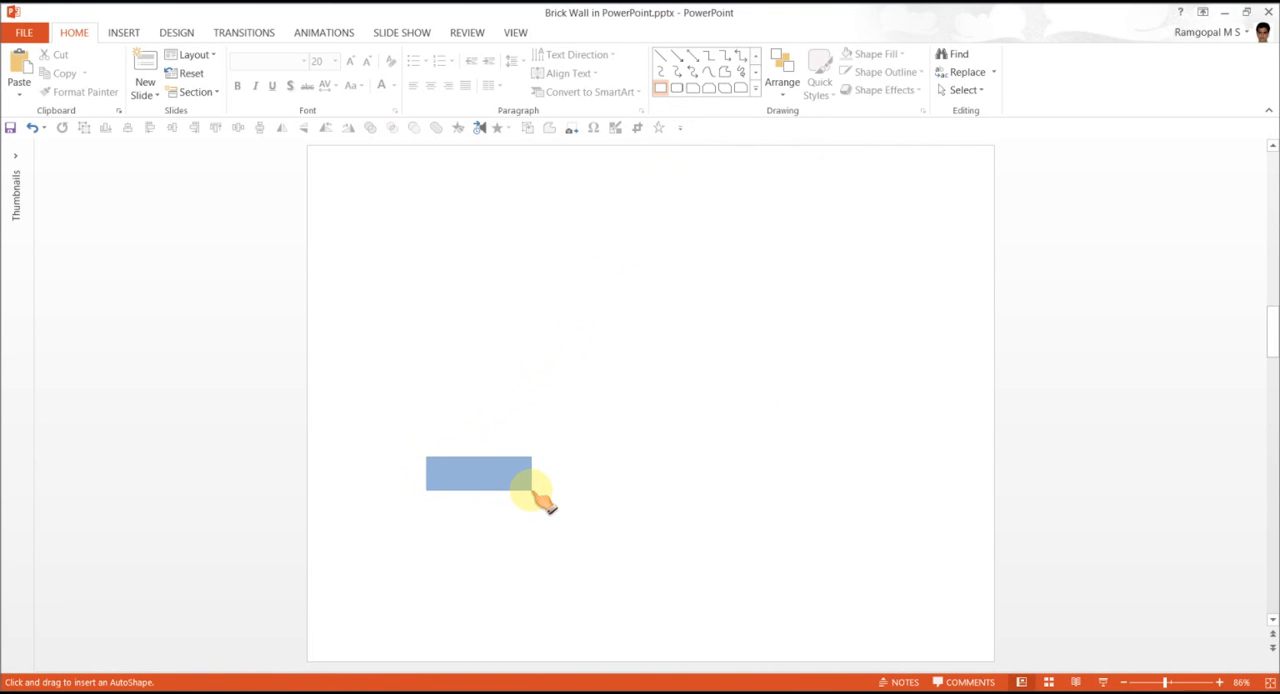
left_click(478, 474)
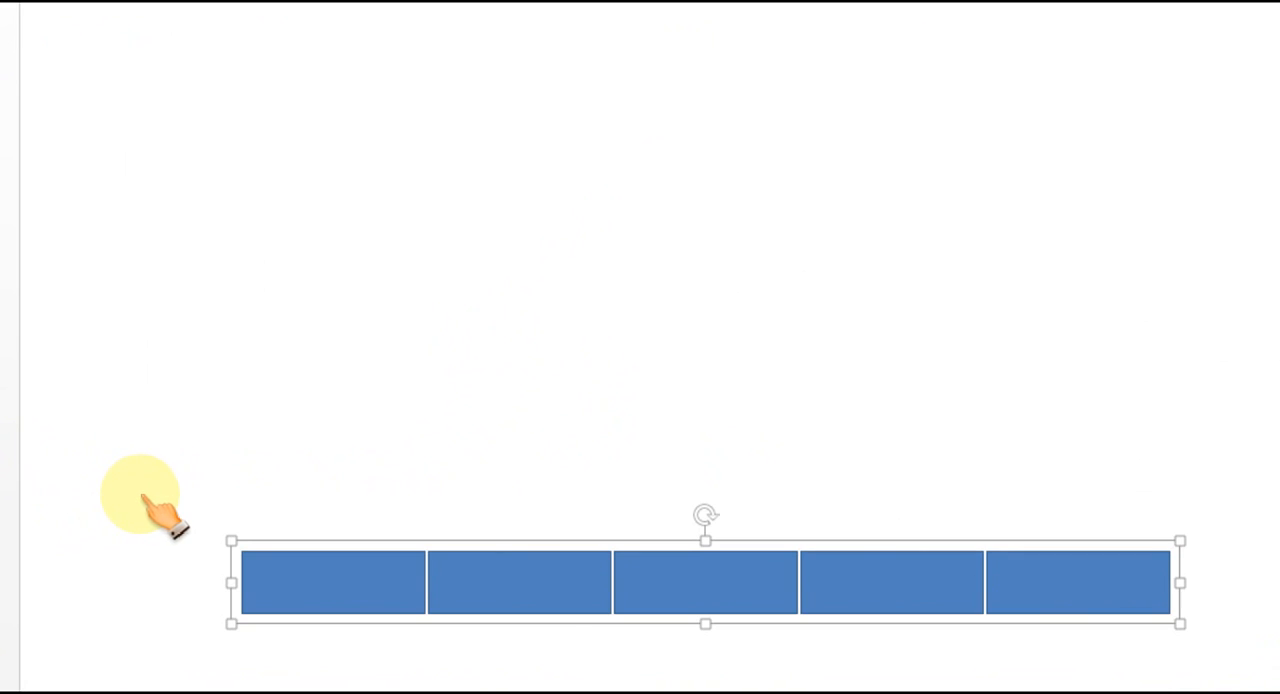
mouse_move(1045, 590)
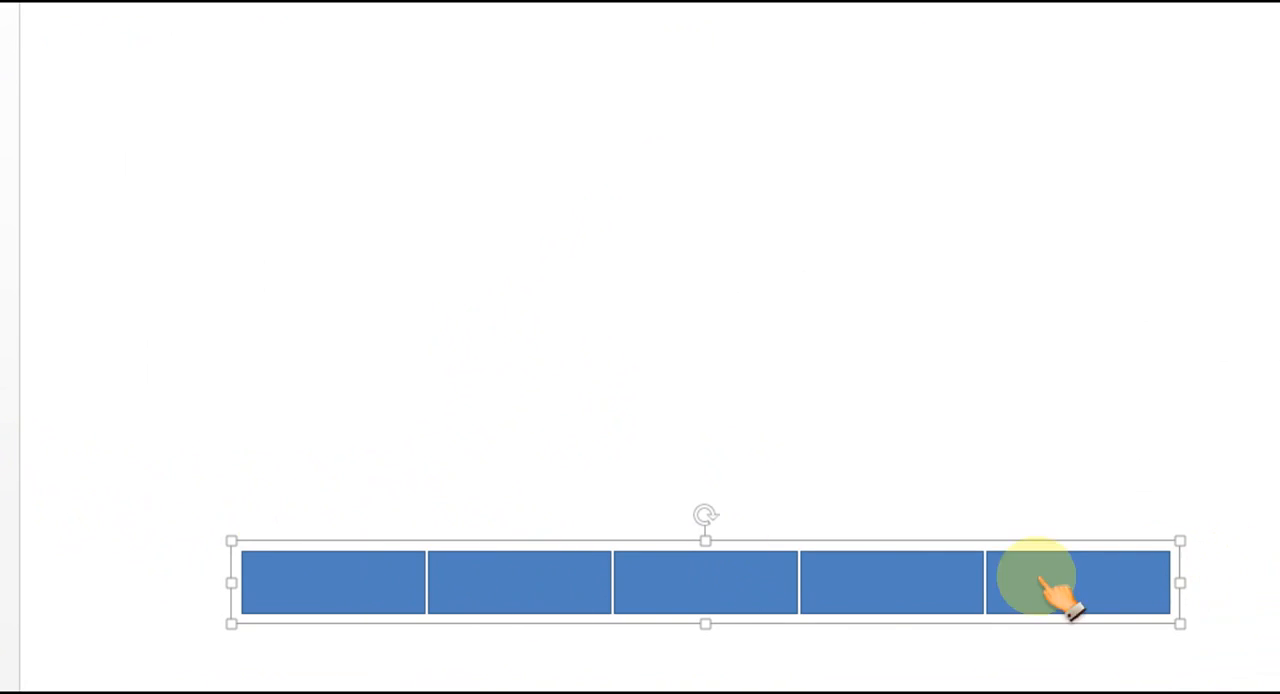
mouse_move(880, 590)
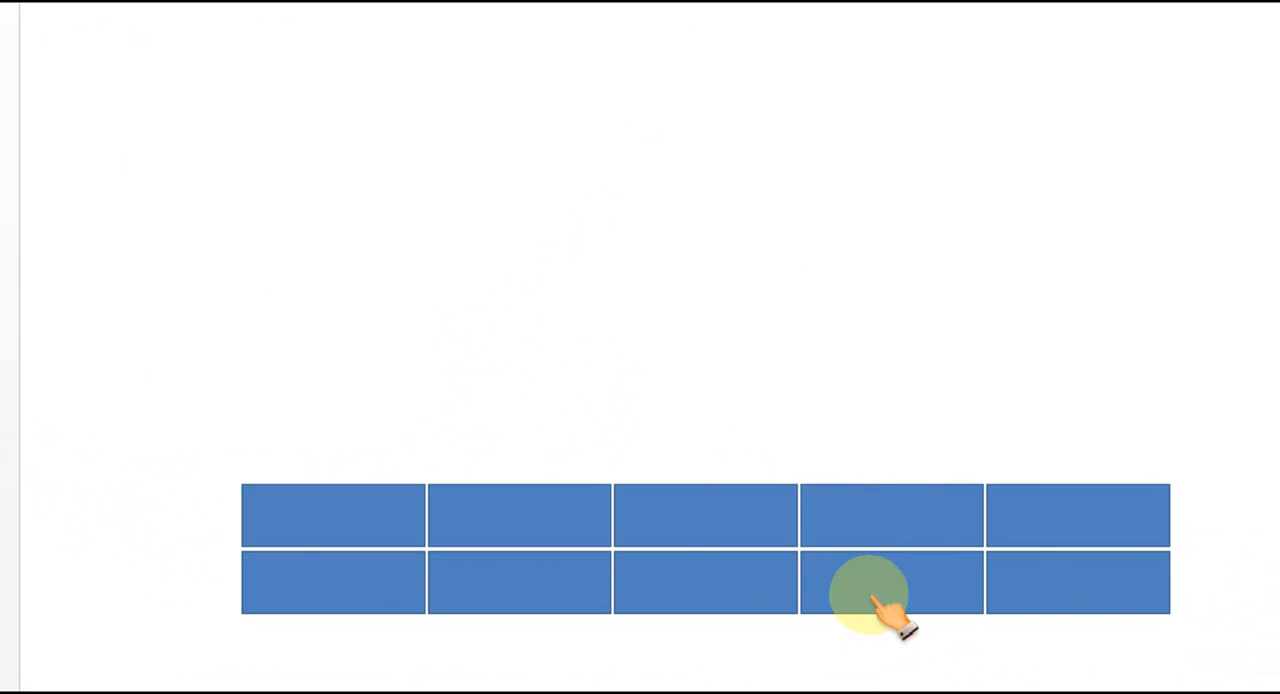
mouse_move(850, 520)
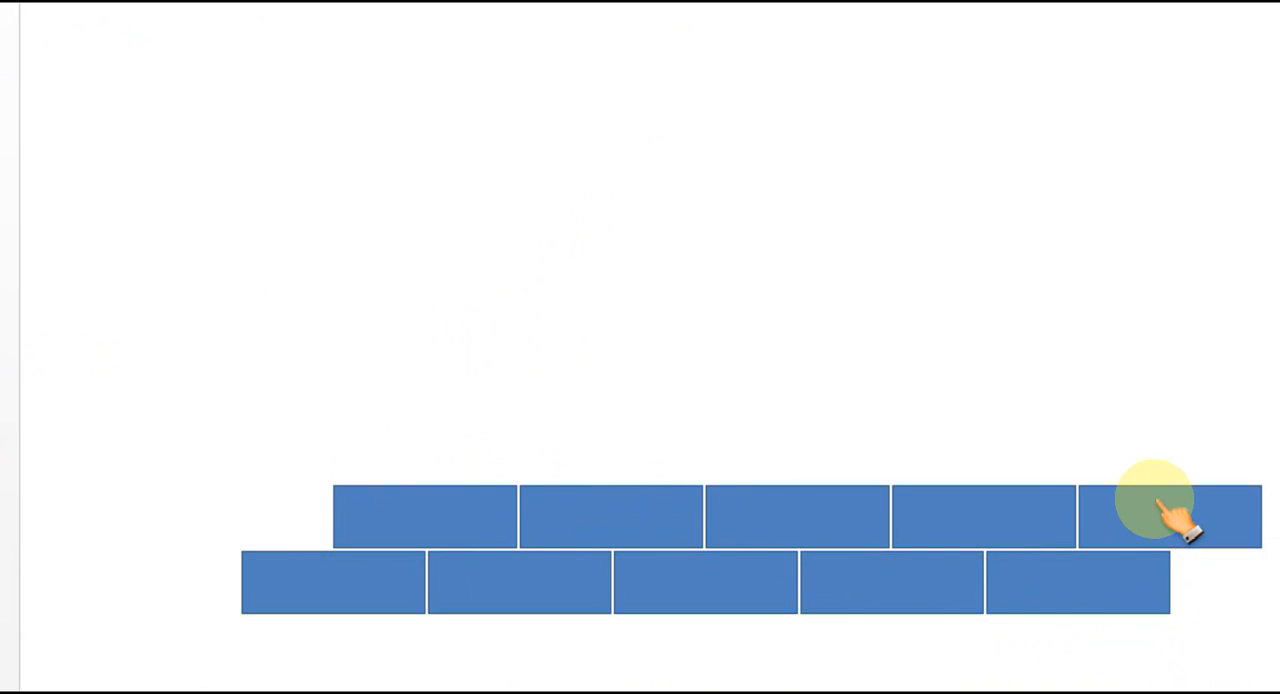
Step: Ungroup the two grouped brick rows into separate bricks
right_click(1150, 500)
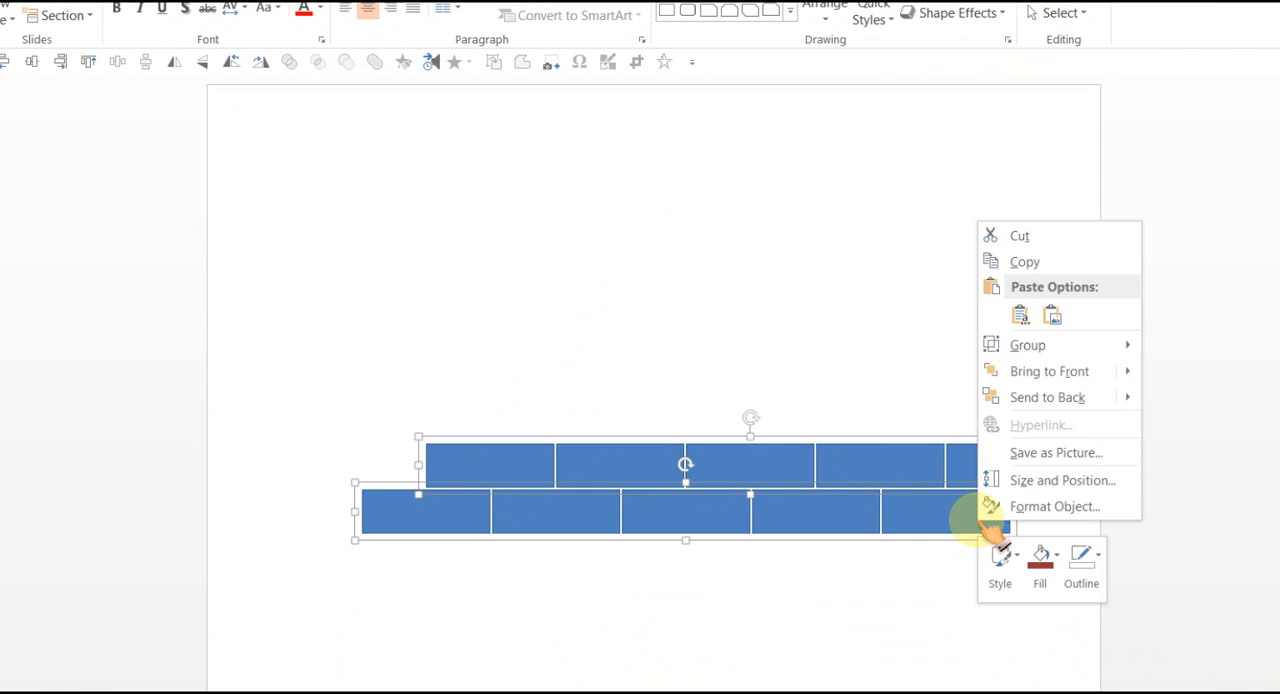
mouse_move(1027, 344)
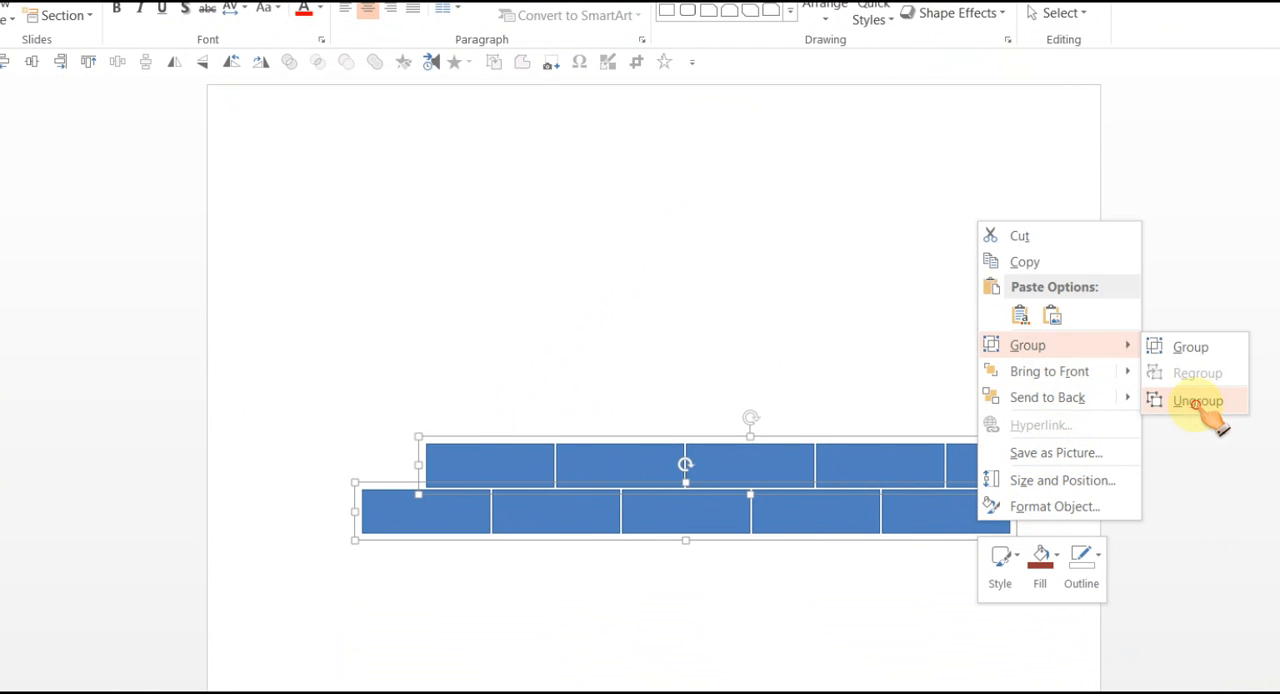
left_click(1197, 401)
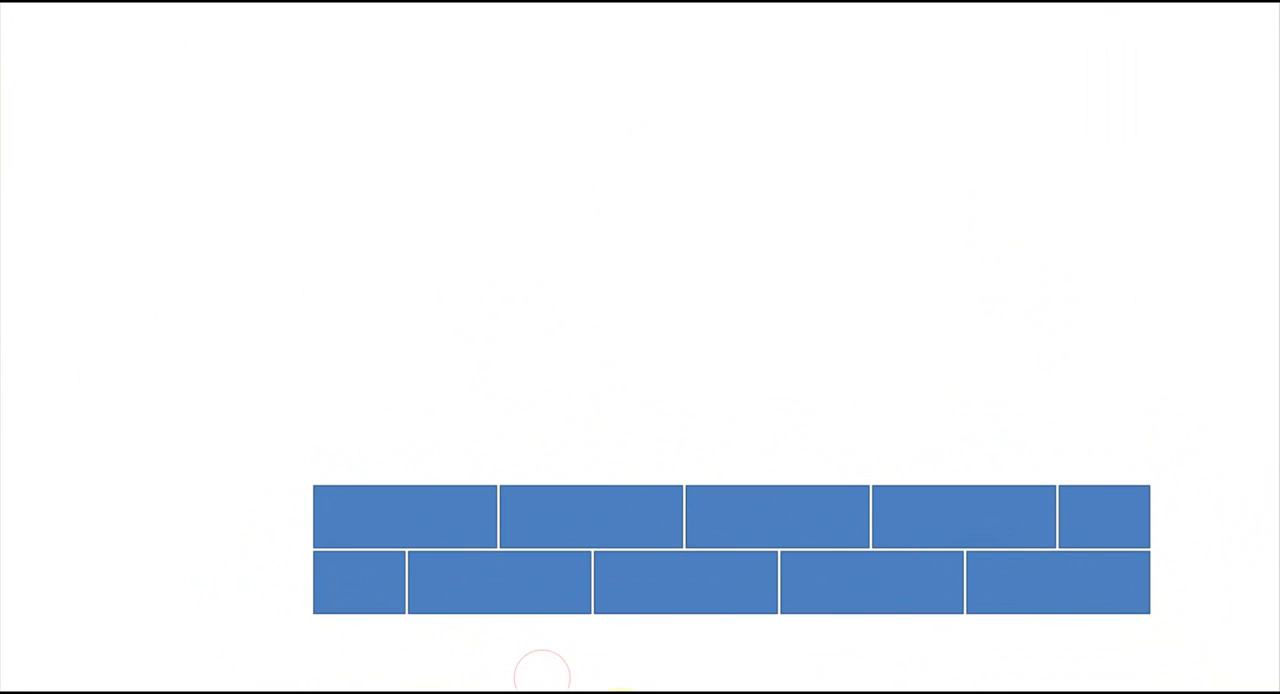
mouse_move(1190, 670)
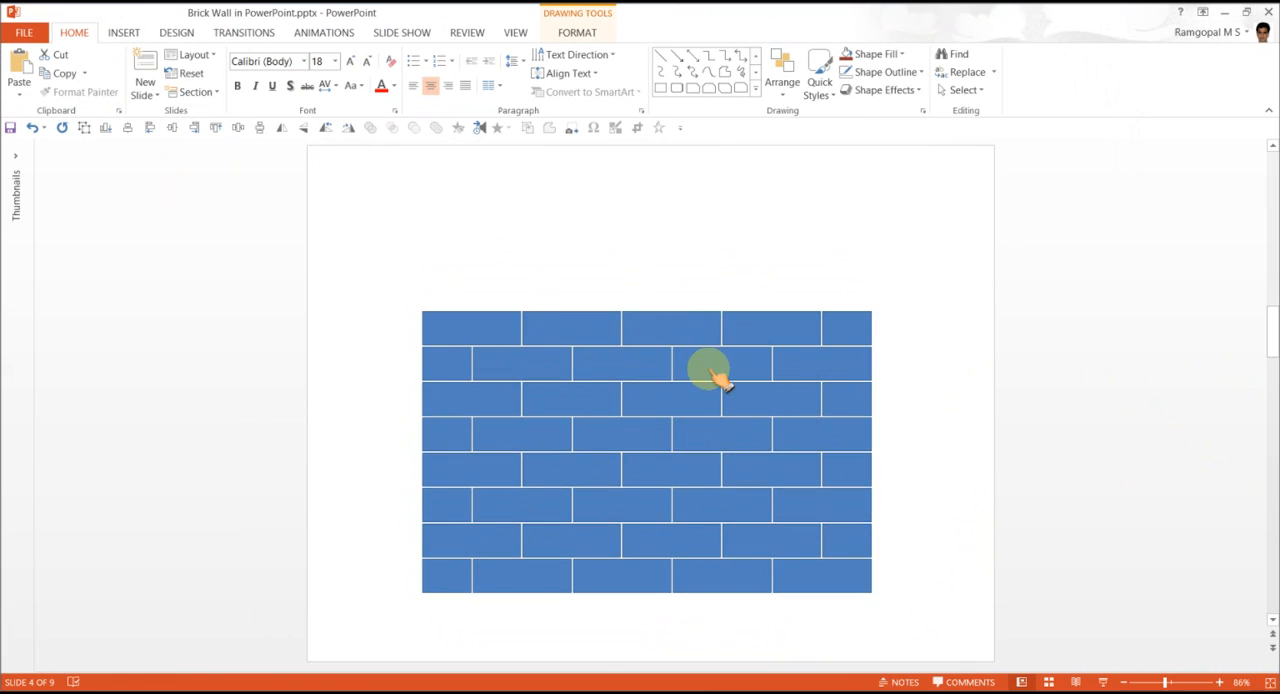
Step: Open the right-click menu on the eight-row brick wall
right_click(710, 375)
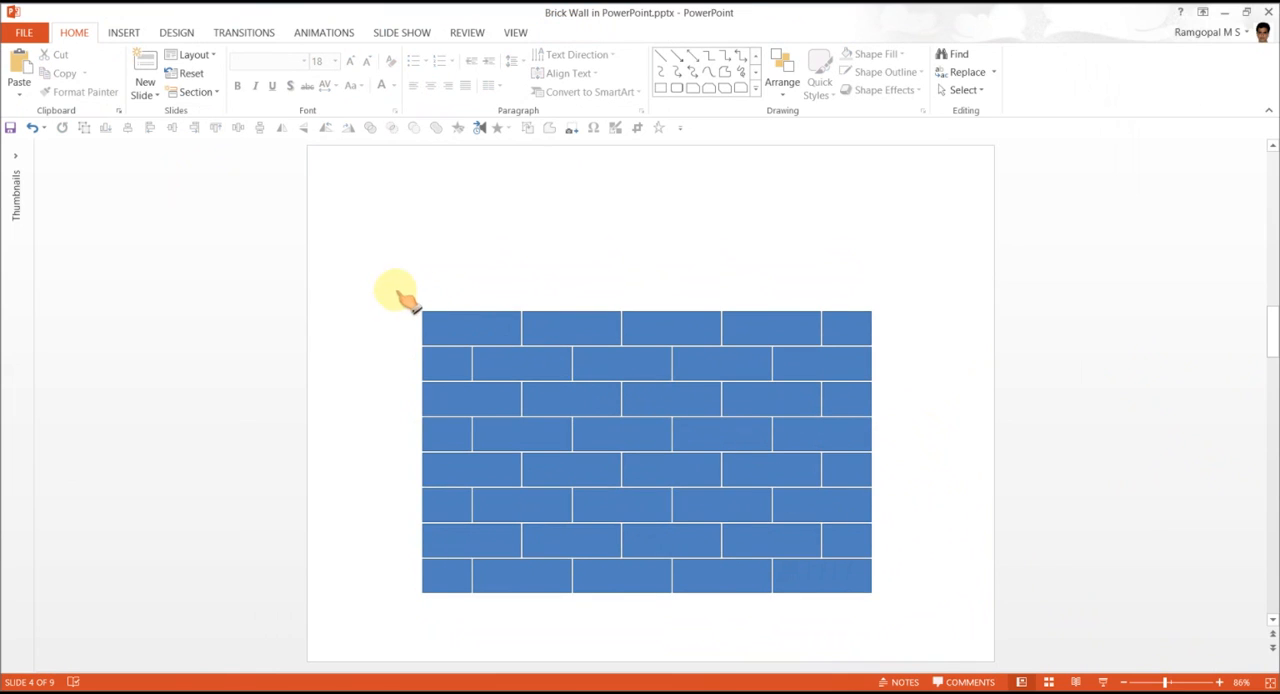
mouse_move(920, 650)
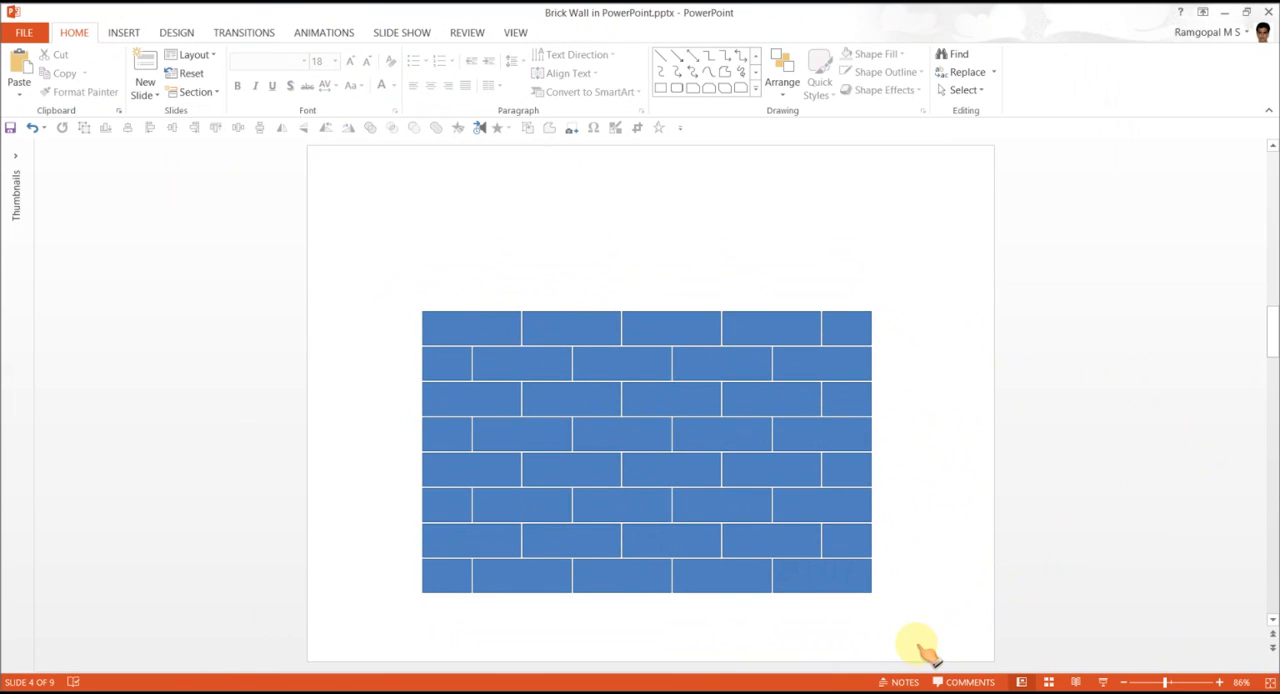
mouse_move(915, 625)
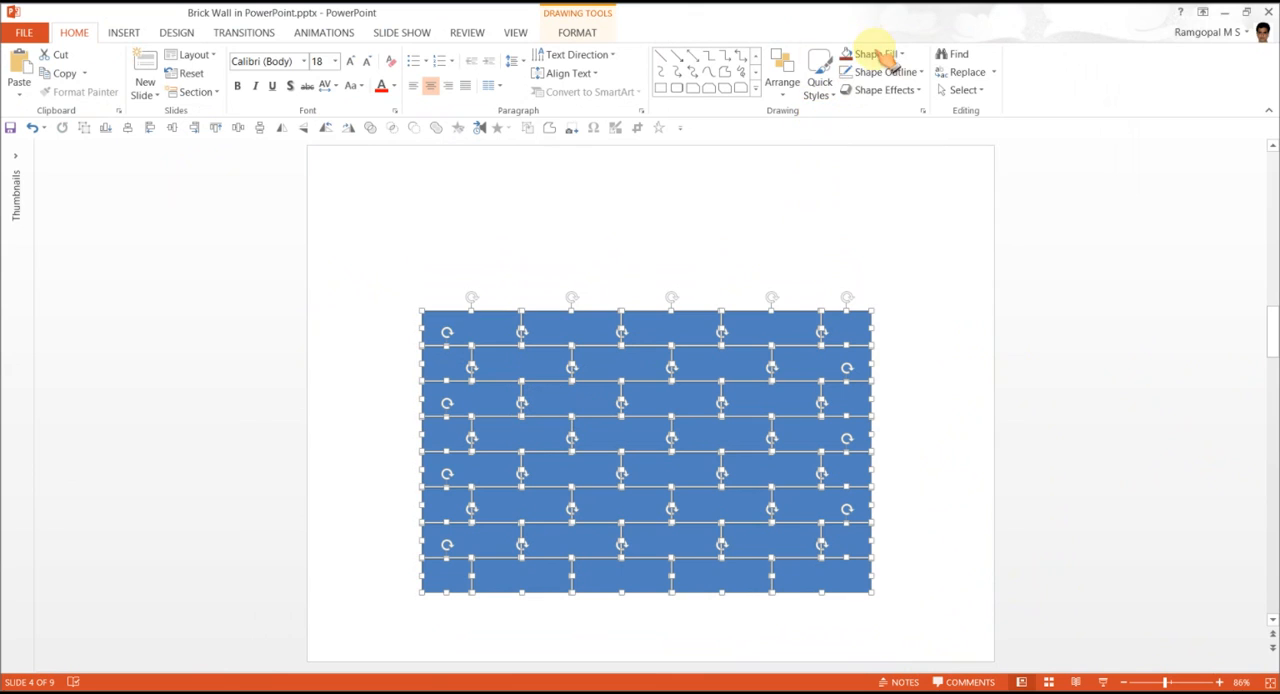
Step: Apply a dark red shape fill with the dark Linear Right gradient variation to every brick
left_click(872, 54)
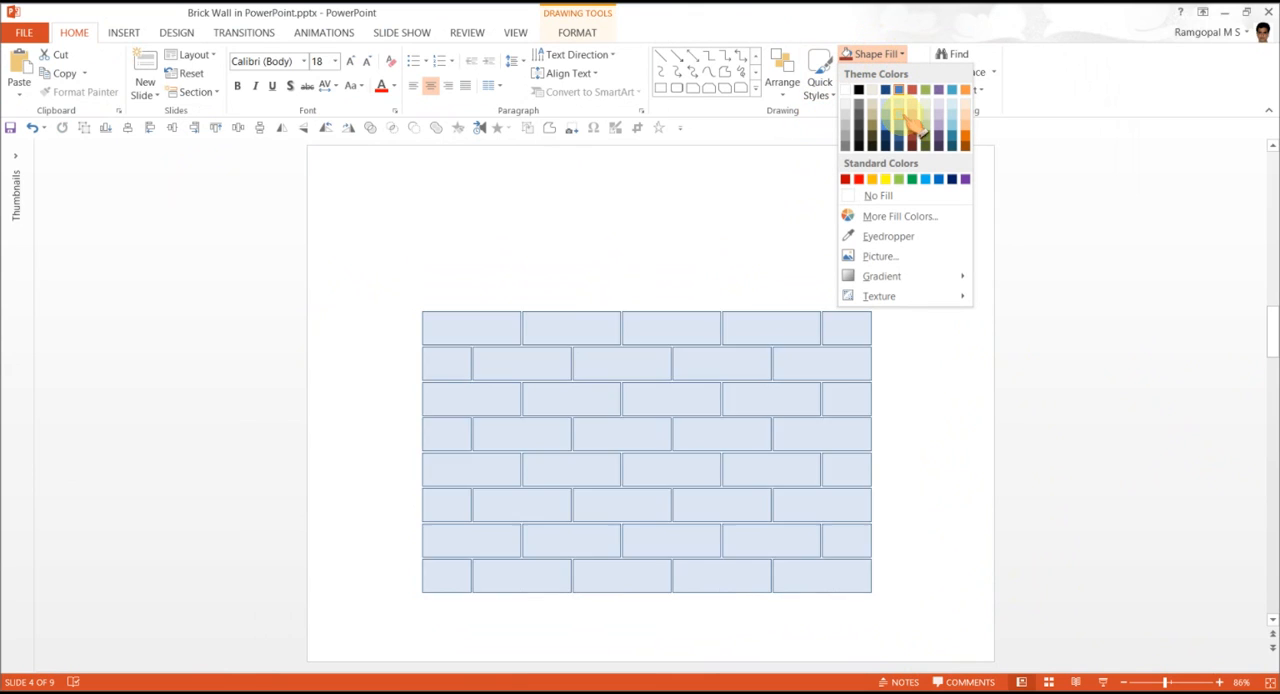
left_click(925, 140)
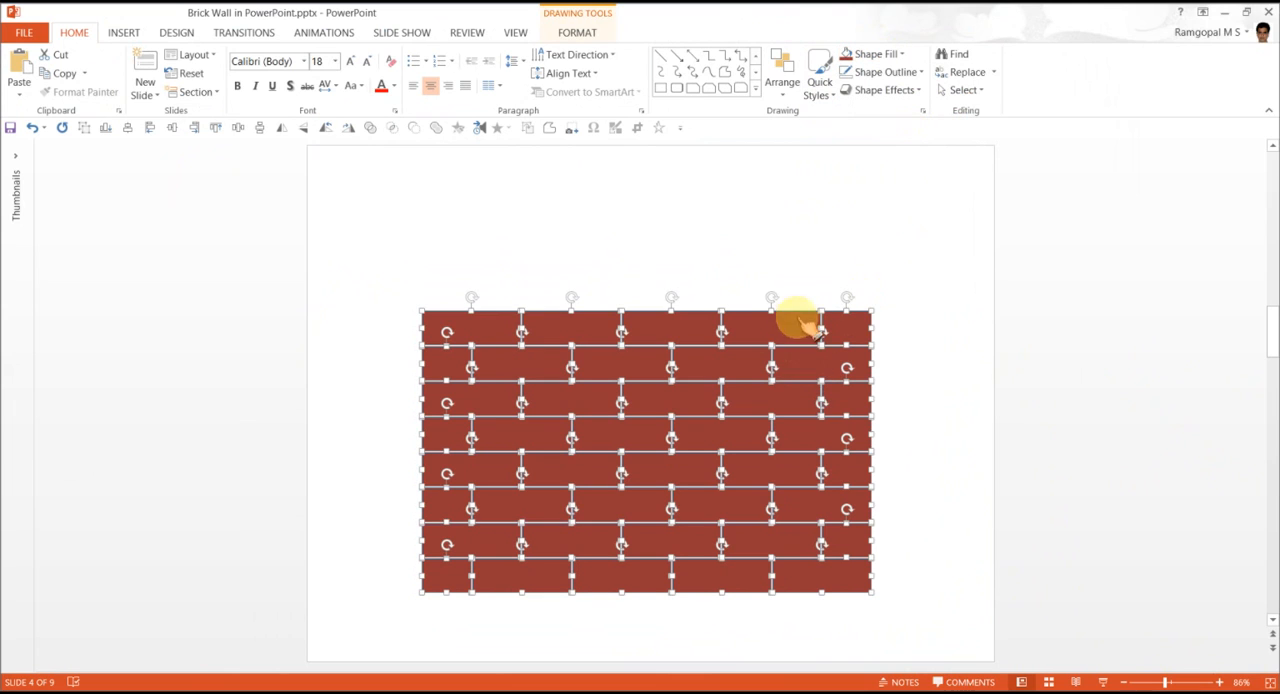
mouse_move(890, 490)
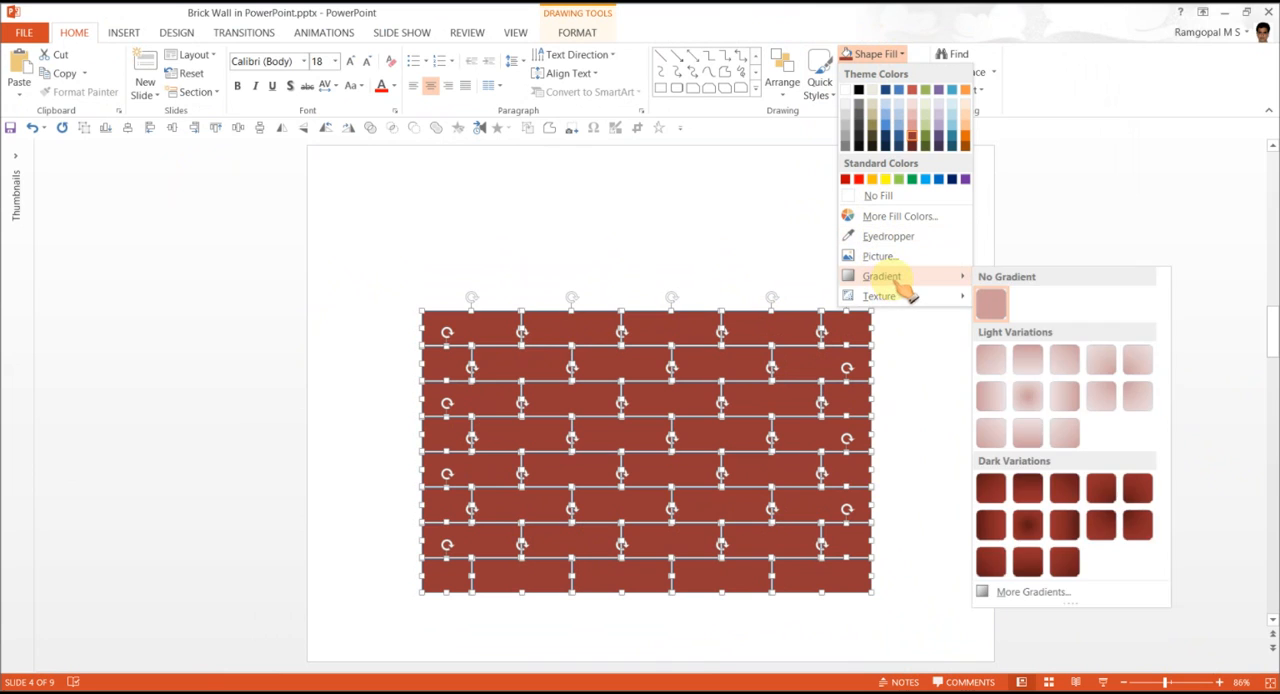
left_click(990, 525)
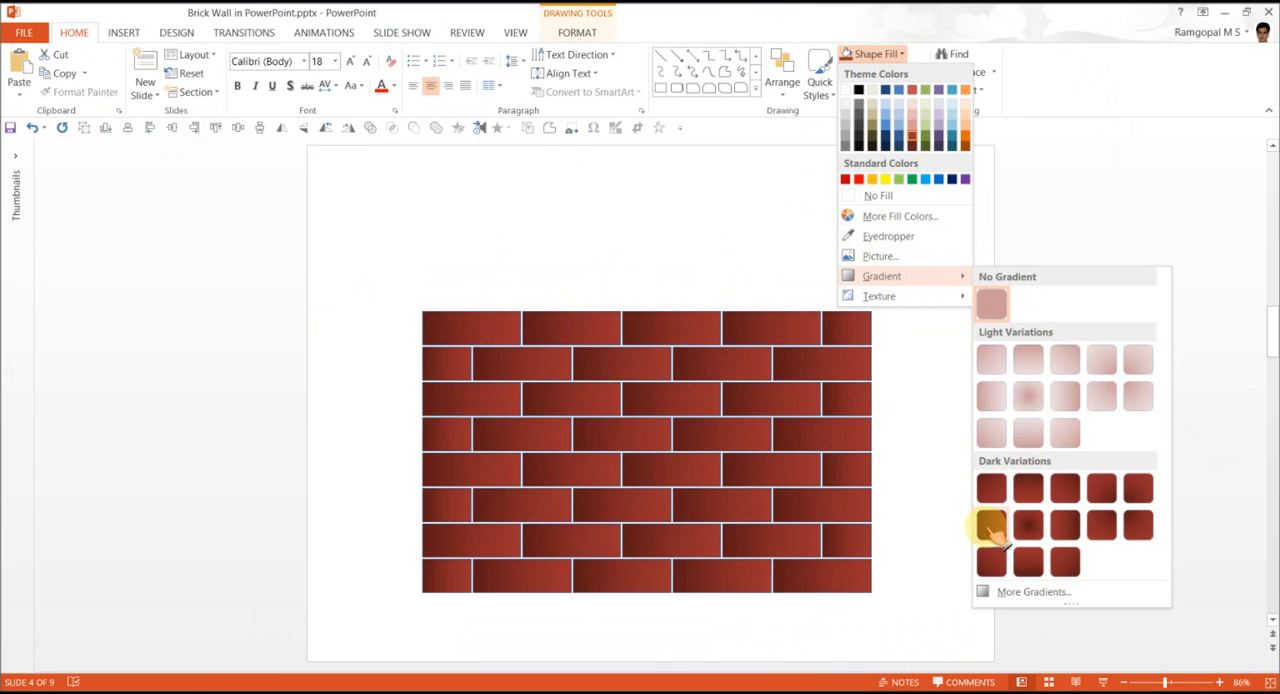
mouse_move(990, 524)
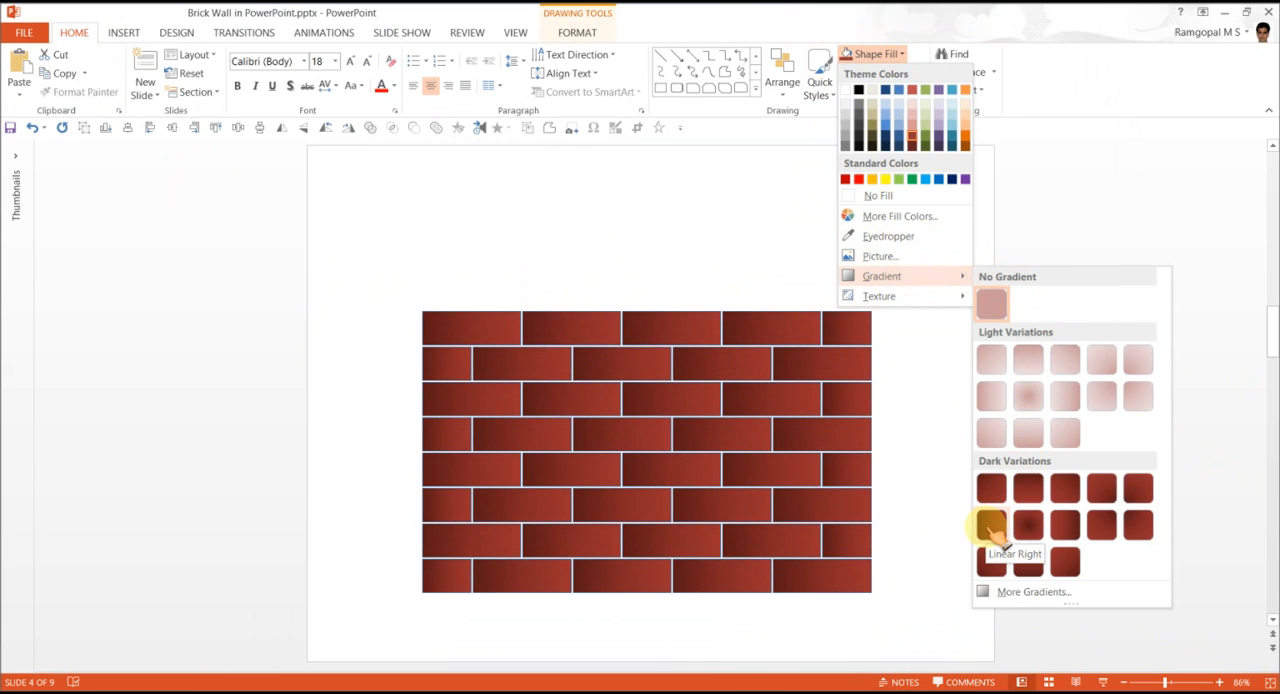
left_click(990, 525)
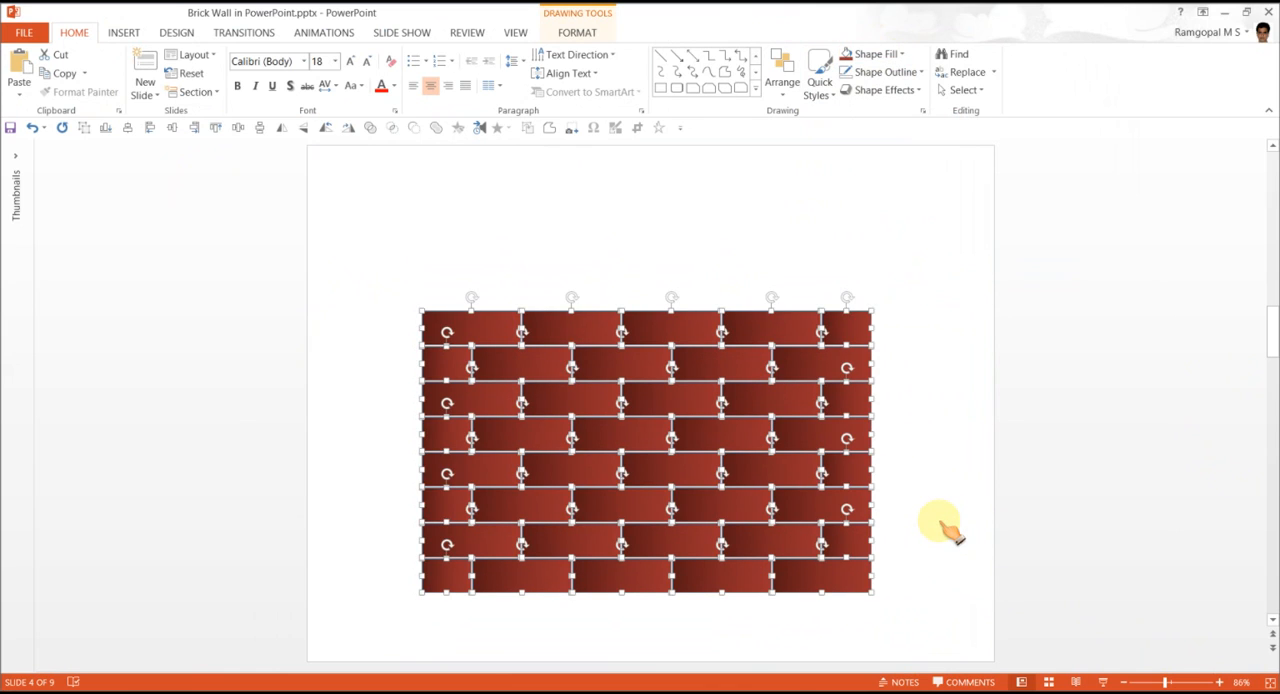
Step: Set the bricks' shape outline to a grey theme colour
left_click(877, 71)
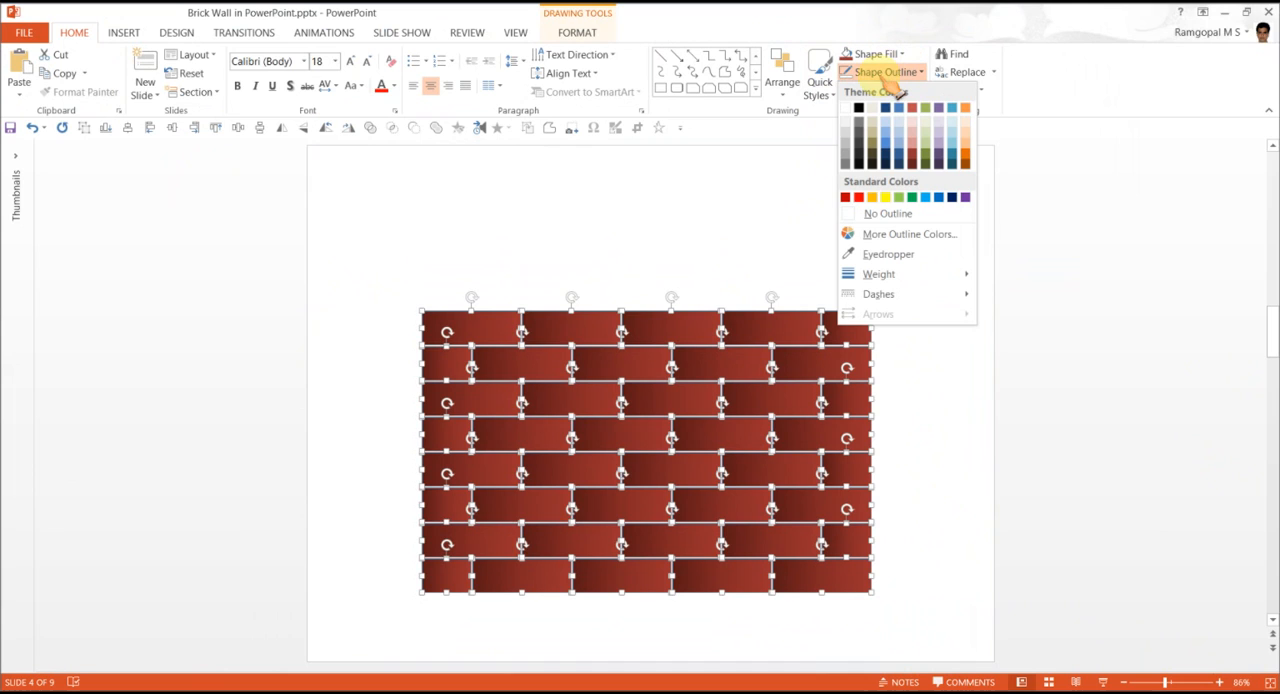
left_click(860, 155)
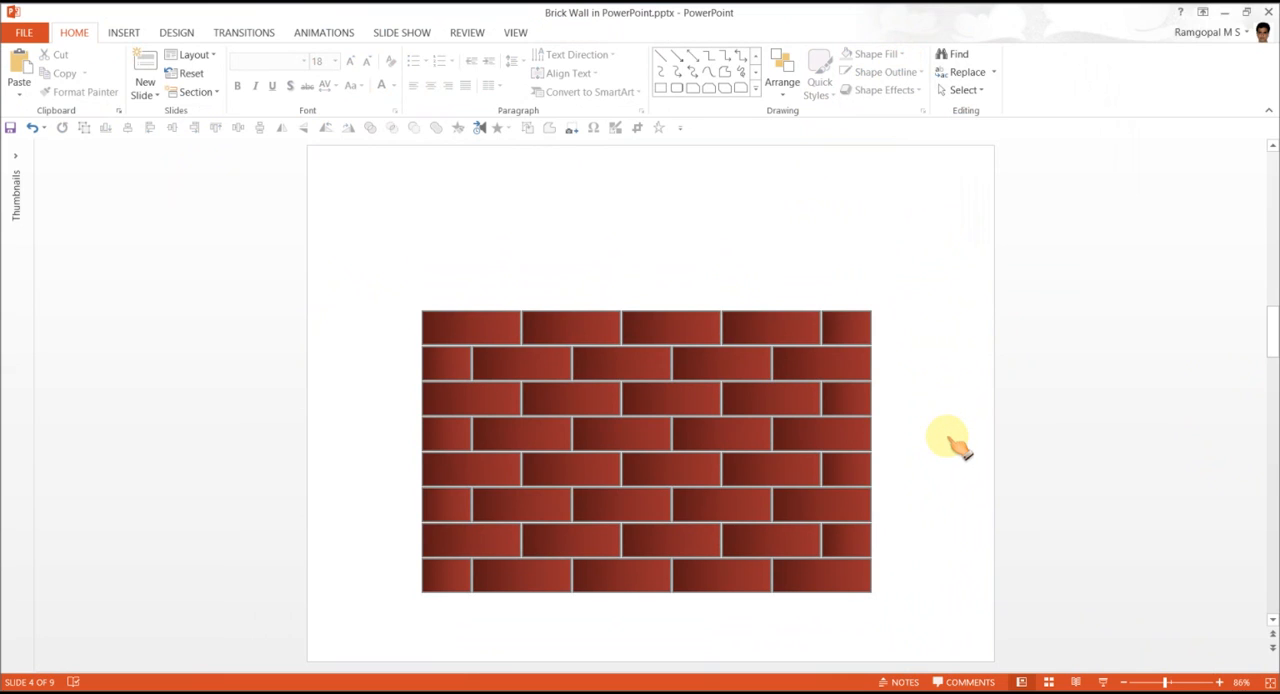
mouse_move(958, 468)
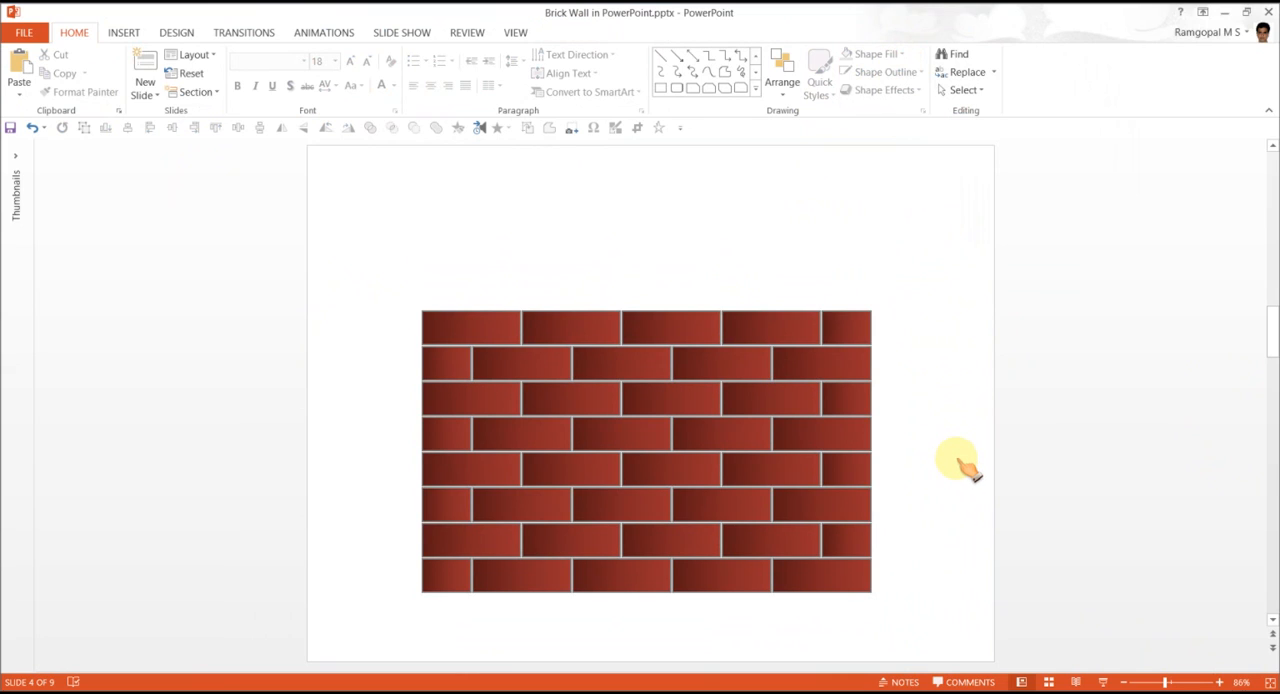
mouse_move(940, 630)
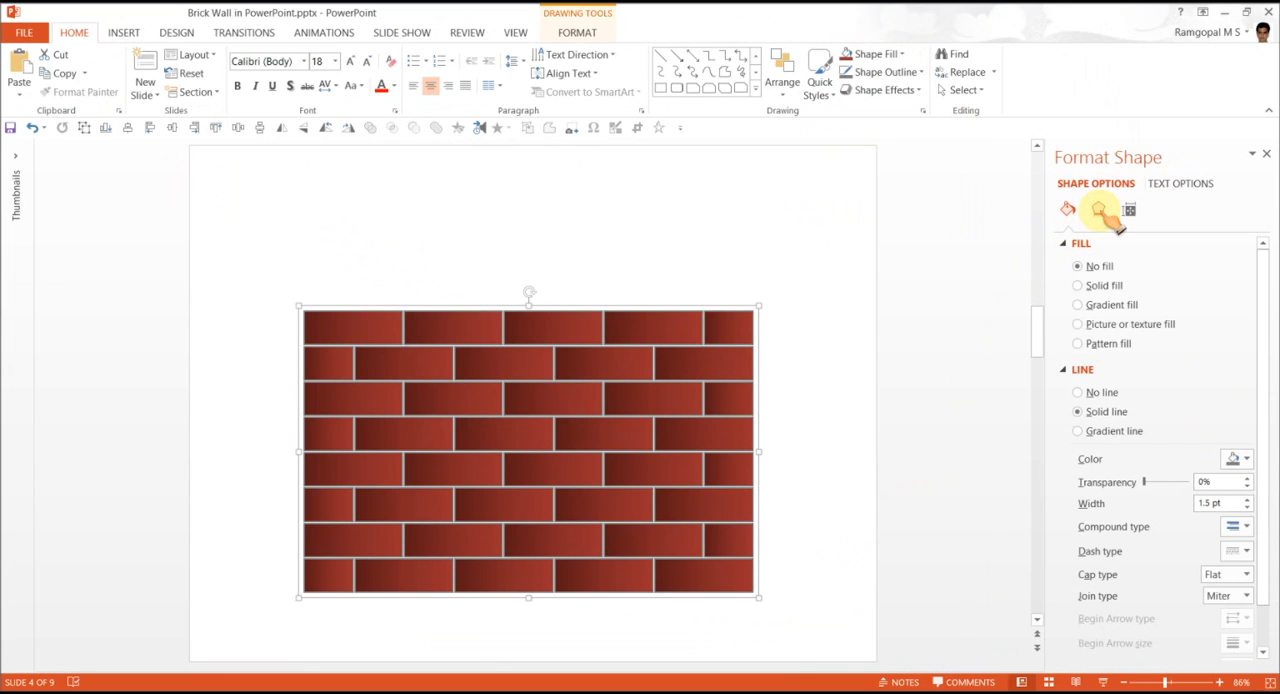
Step: Apply a Perspective 3-D Rotation preset to the wall (X 43.9°, Y 10.4°)
left_click(1098, 209)
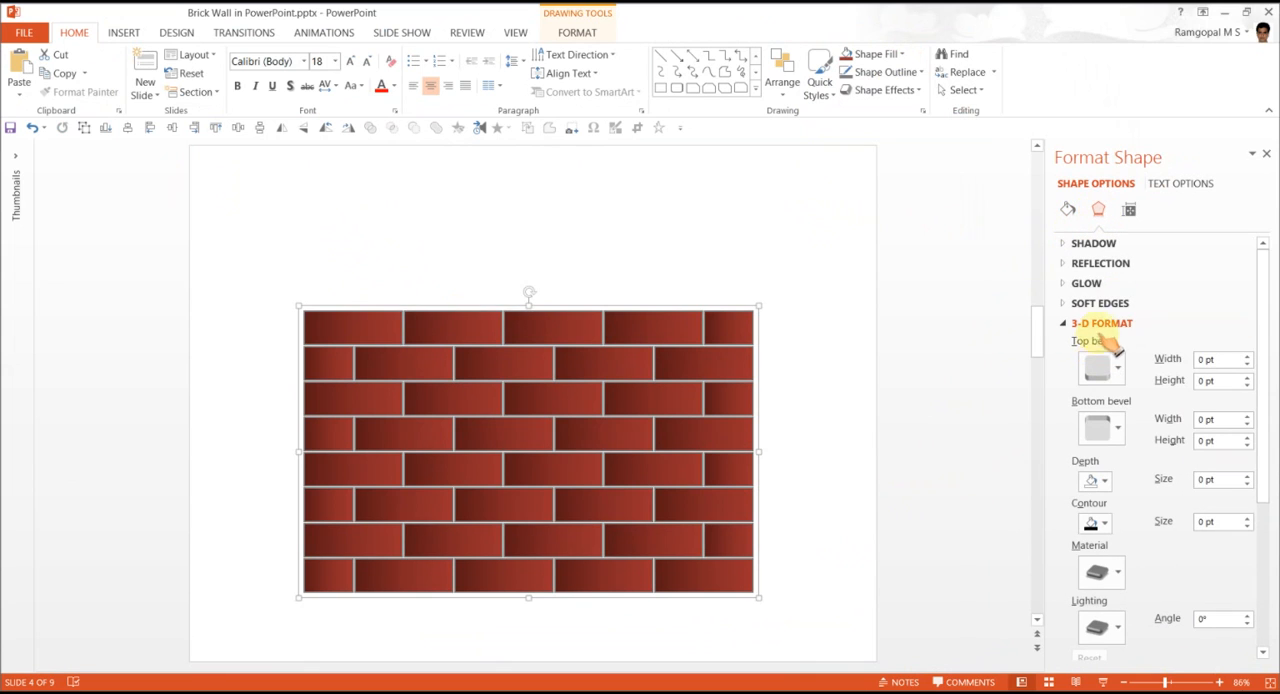
left_click(1106, 343)
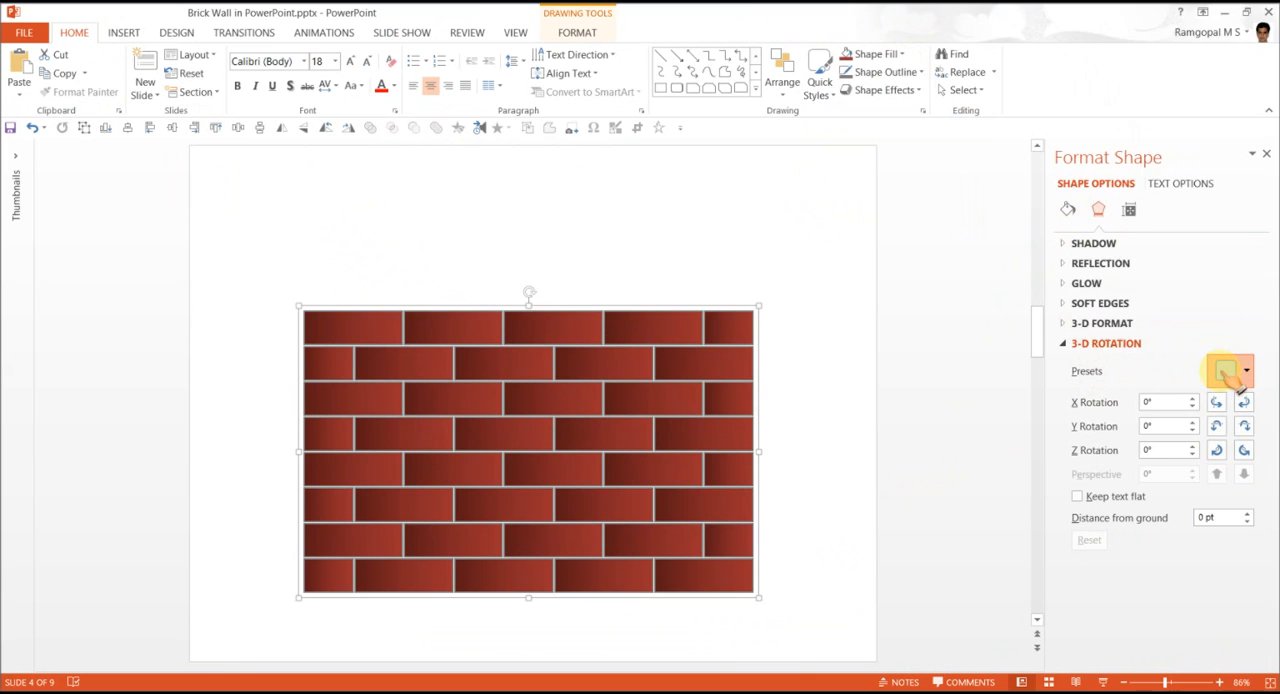
left_click(1229, 371)
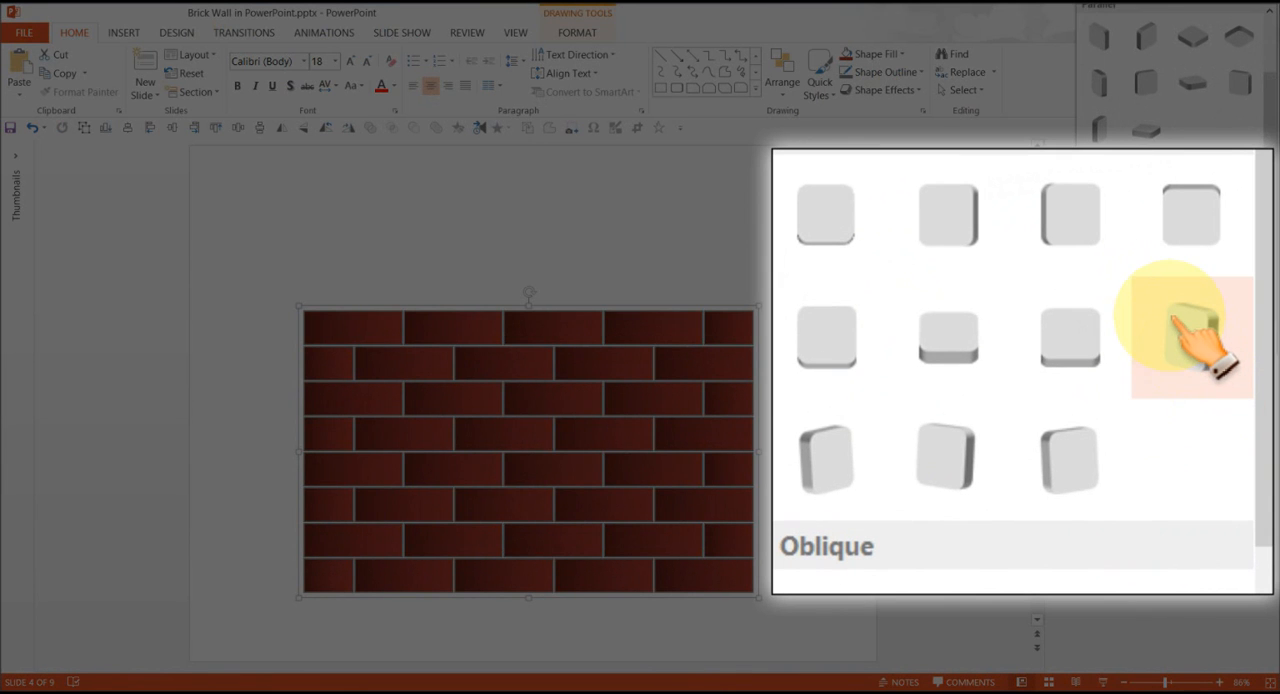
left_click(1190, 337)
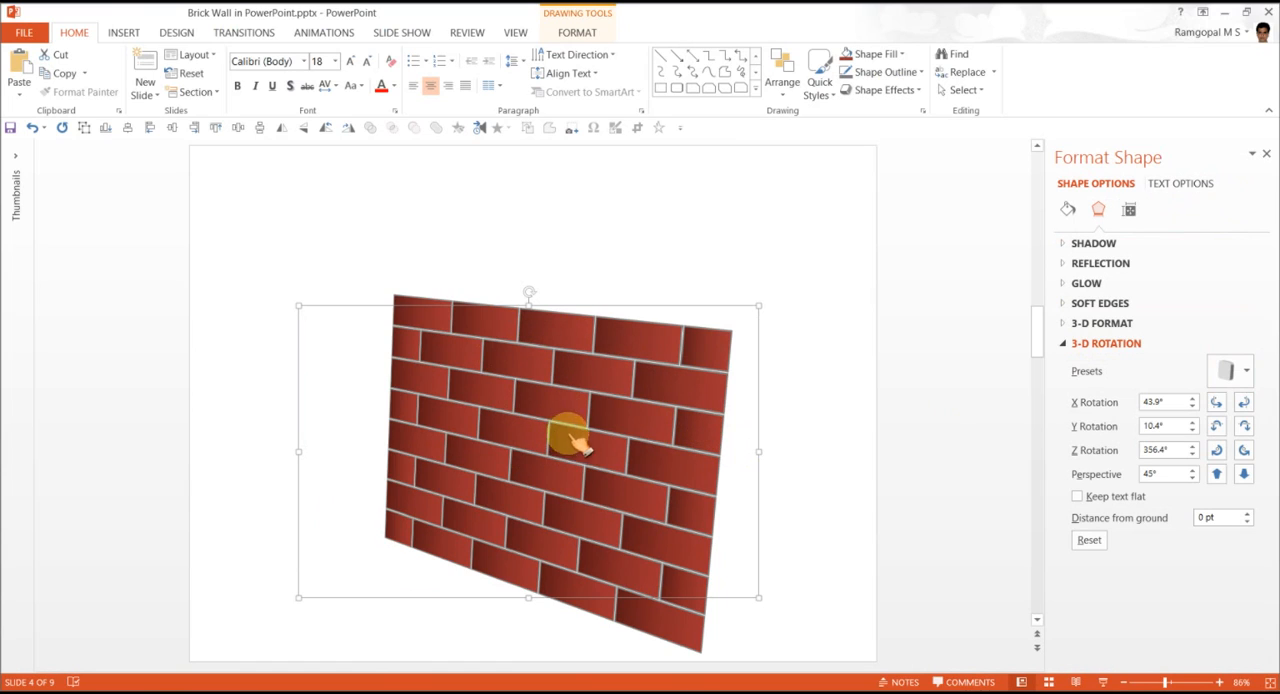
mouse_move(680, 360)
type("0")
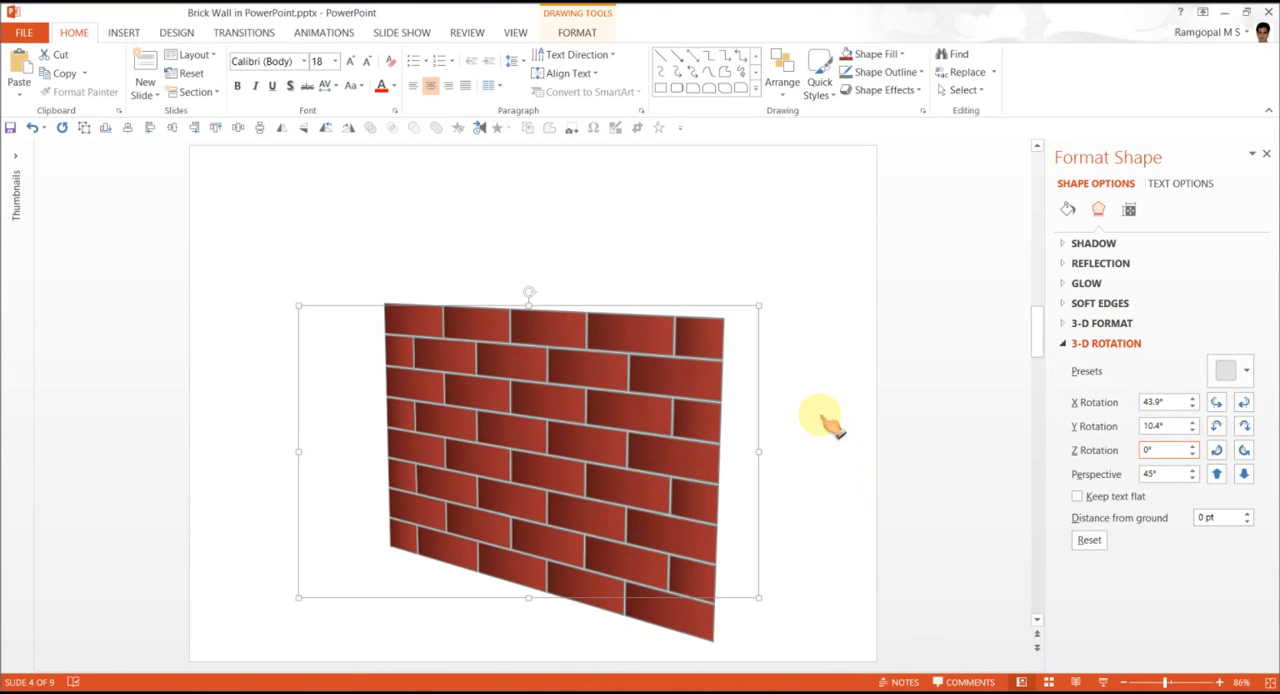
mouse_move(757, 320)
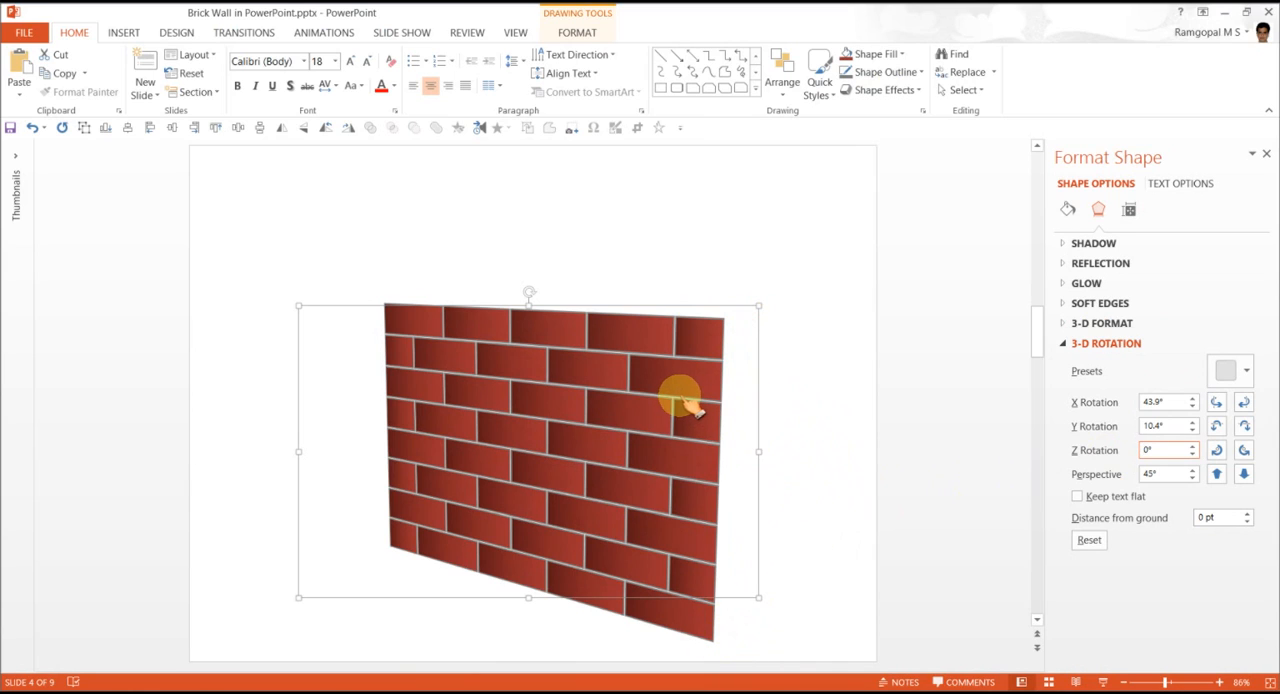
Step: Set the wall's 3-D Format depth size to 50 pt
left_click(1160, 450)
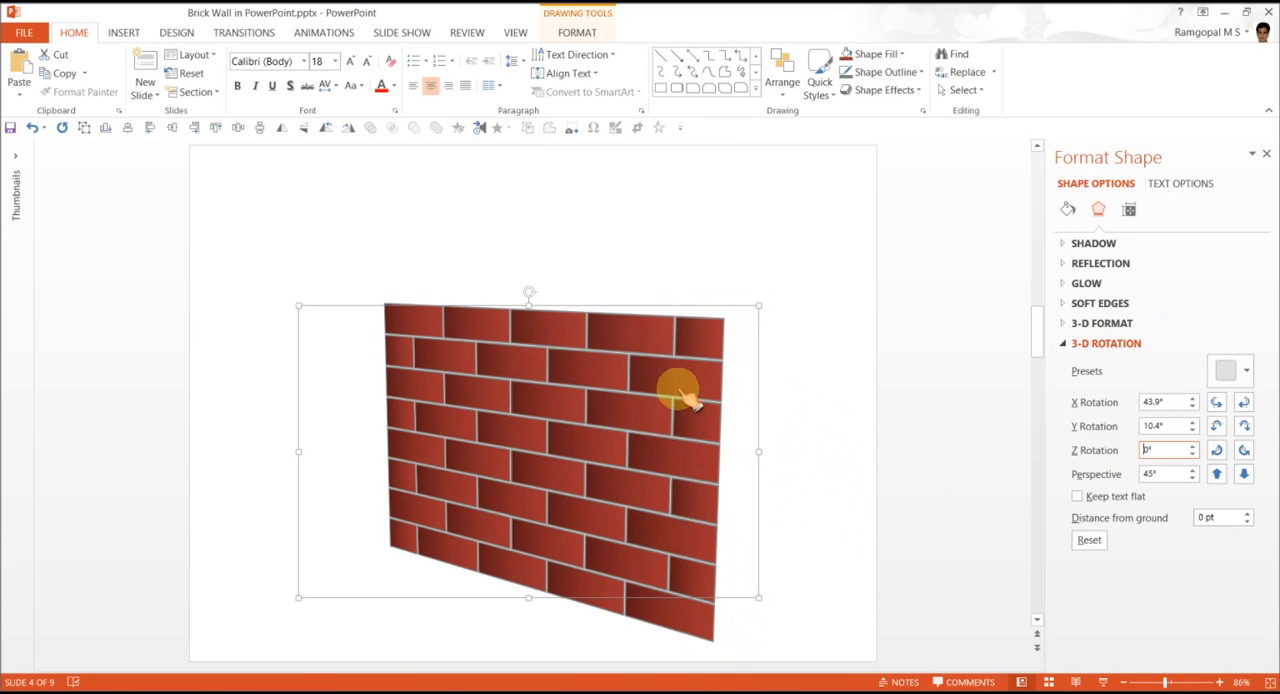
left_click(1106, 343)
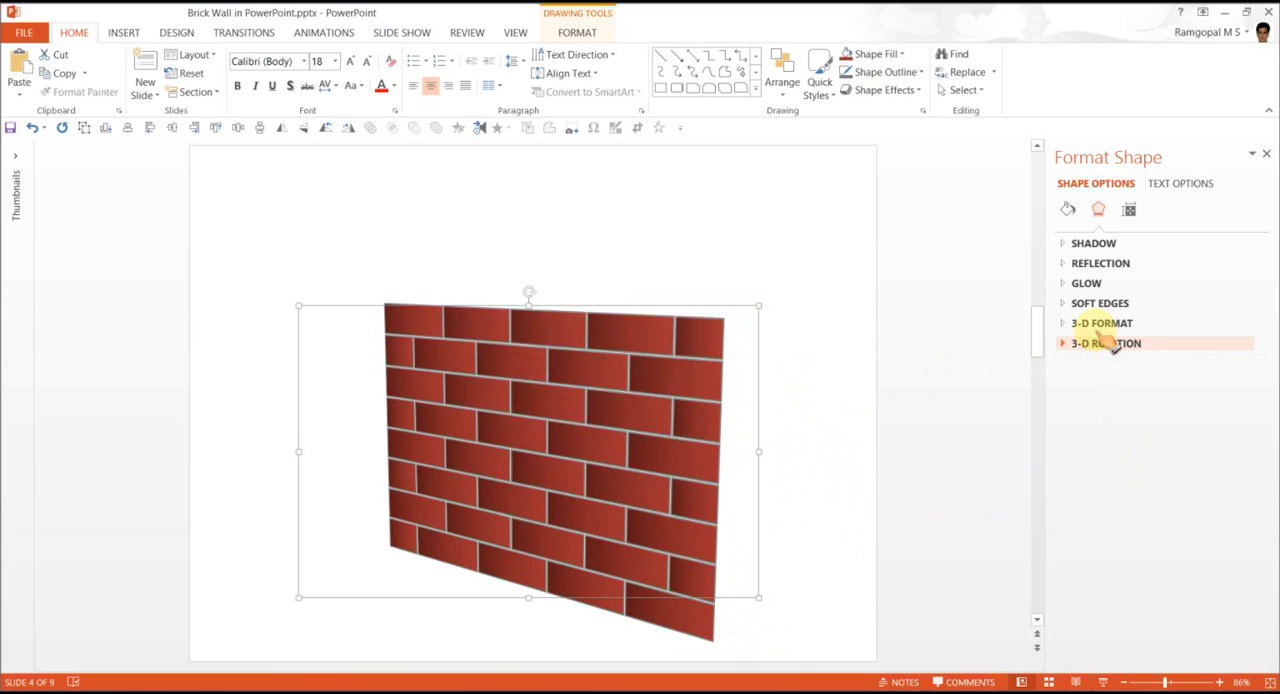
left_click(1101, 322)
type("30")
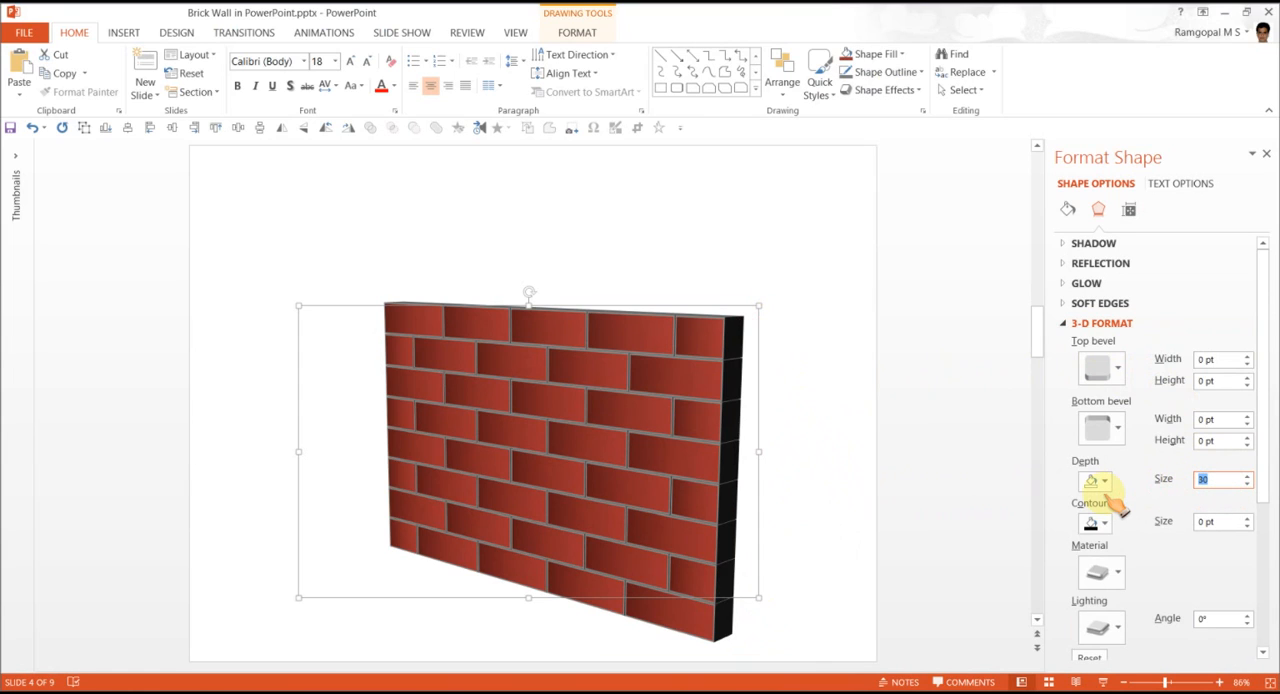
type("50")
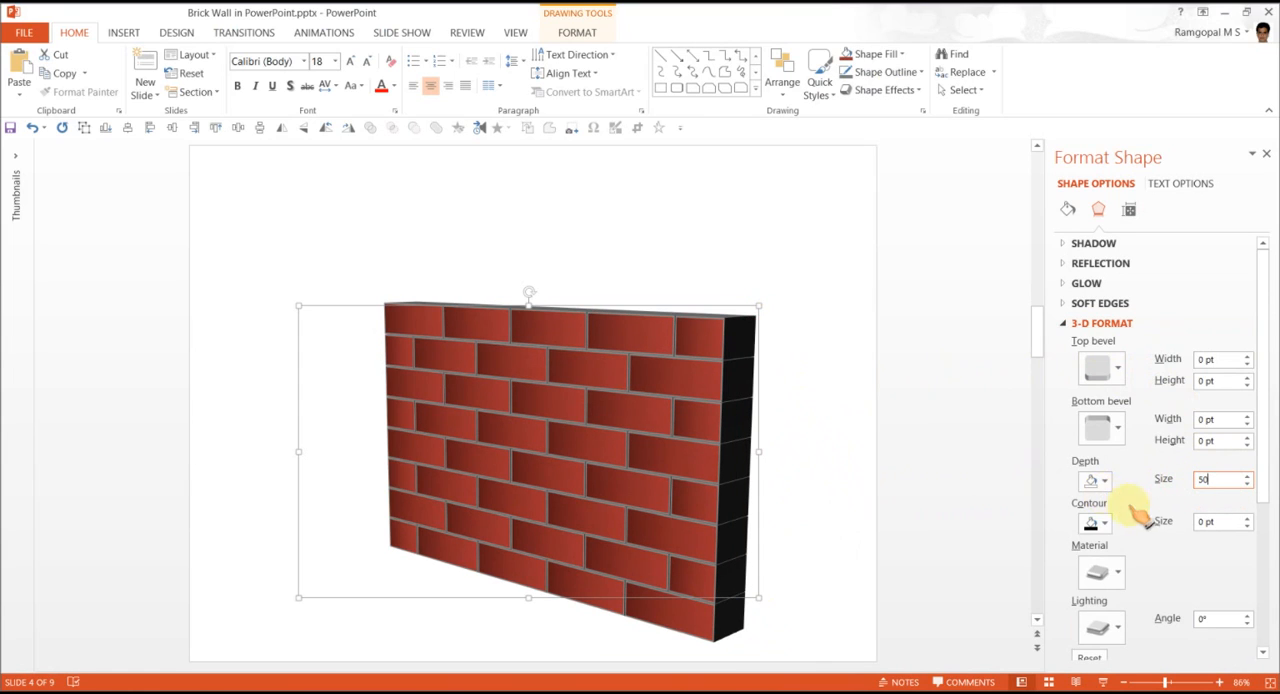
left_click(878, 71)
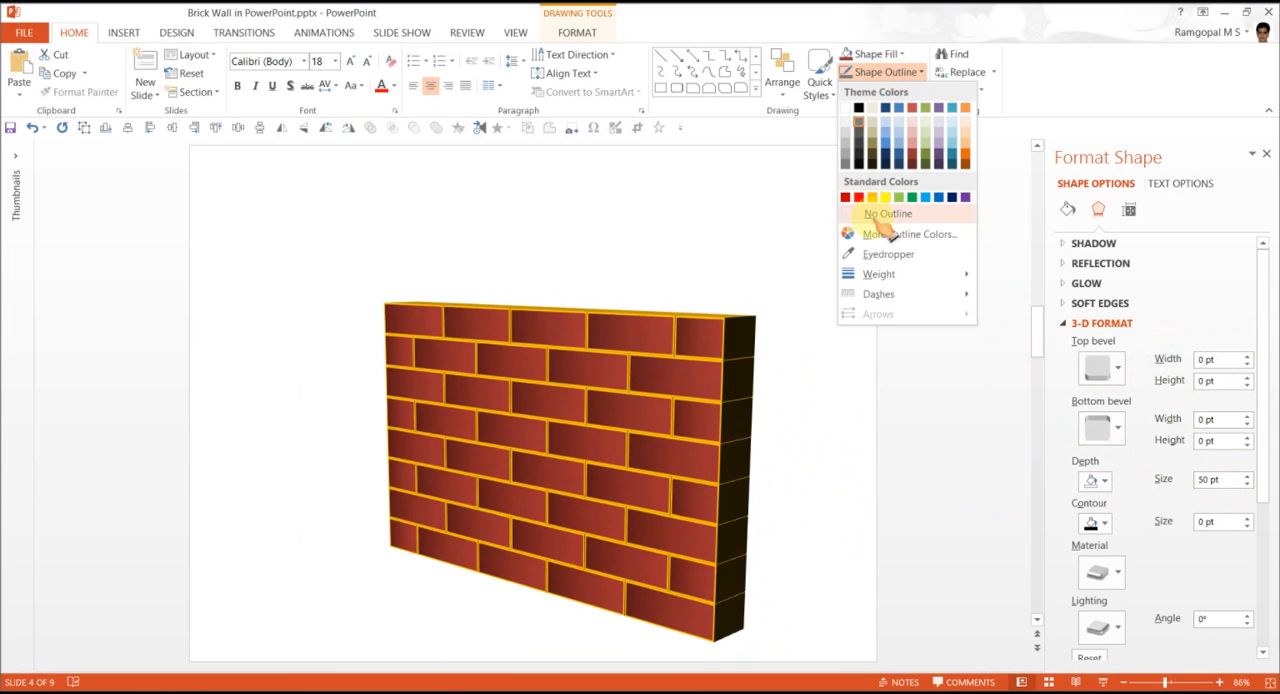
Step: Give the wall's depth sides a dark colour, then reselect the wall
left_click(887, 213)
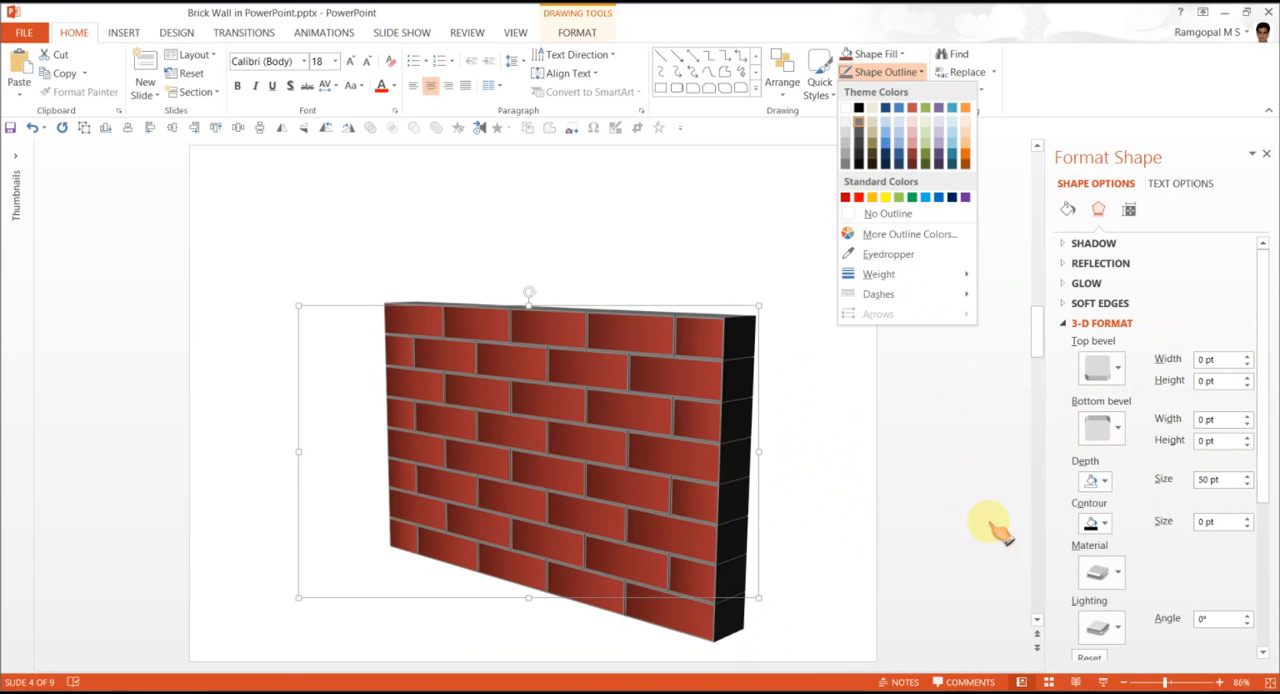
left_click(1106, 480)
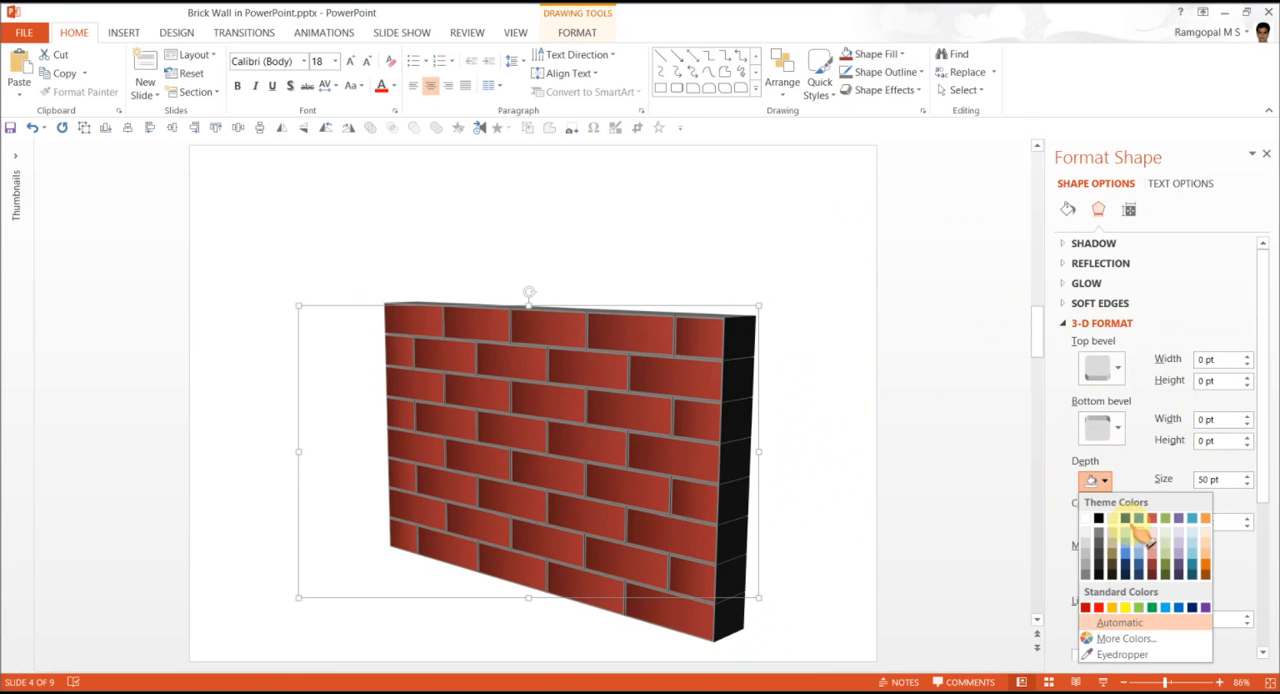
left_click(1090, 481)
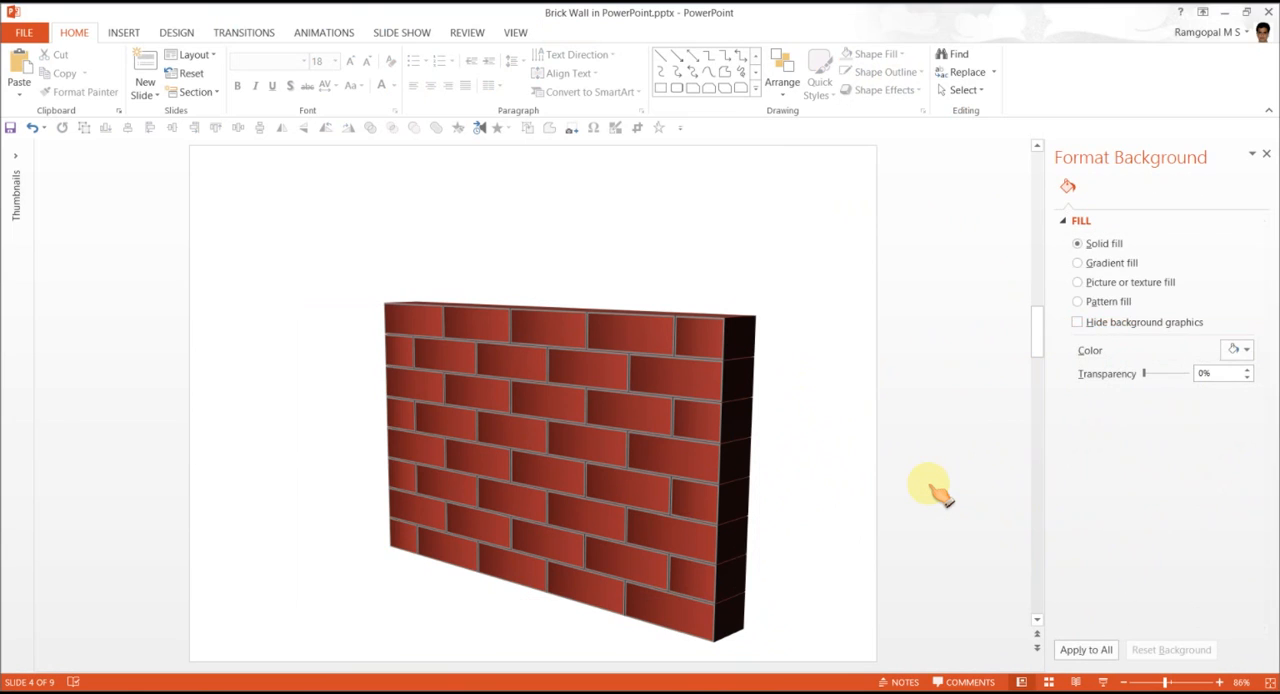
left_click(730, 390)
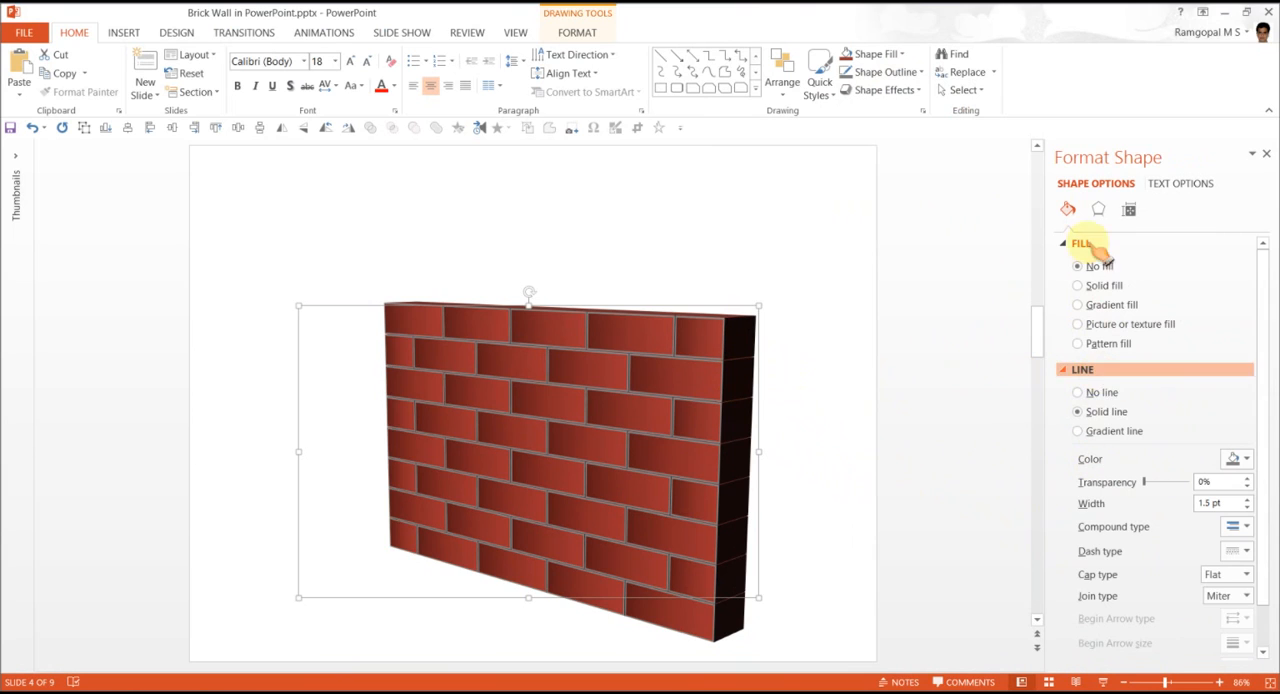
Step: Apply a 6 pt Top bevel to the bricks under 3-D Format
left_click(1098, 208)
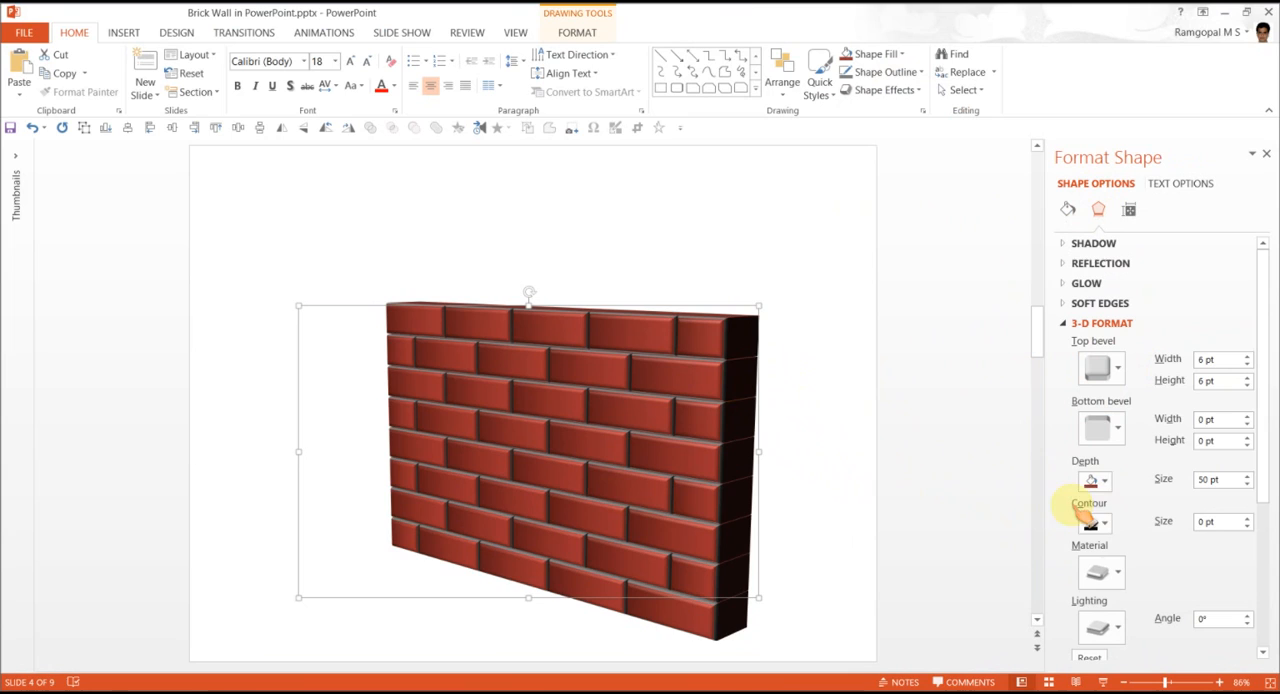
left_click(1118, 427)
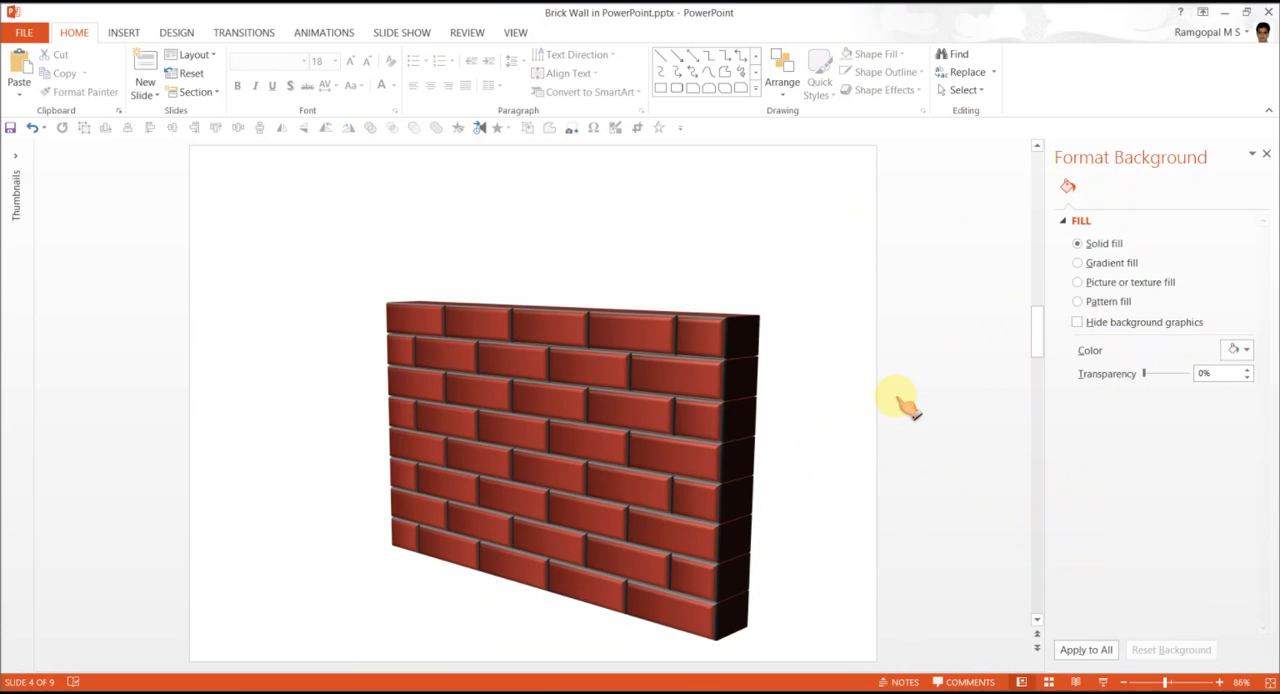
mouse_move(740, 350)
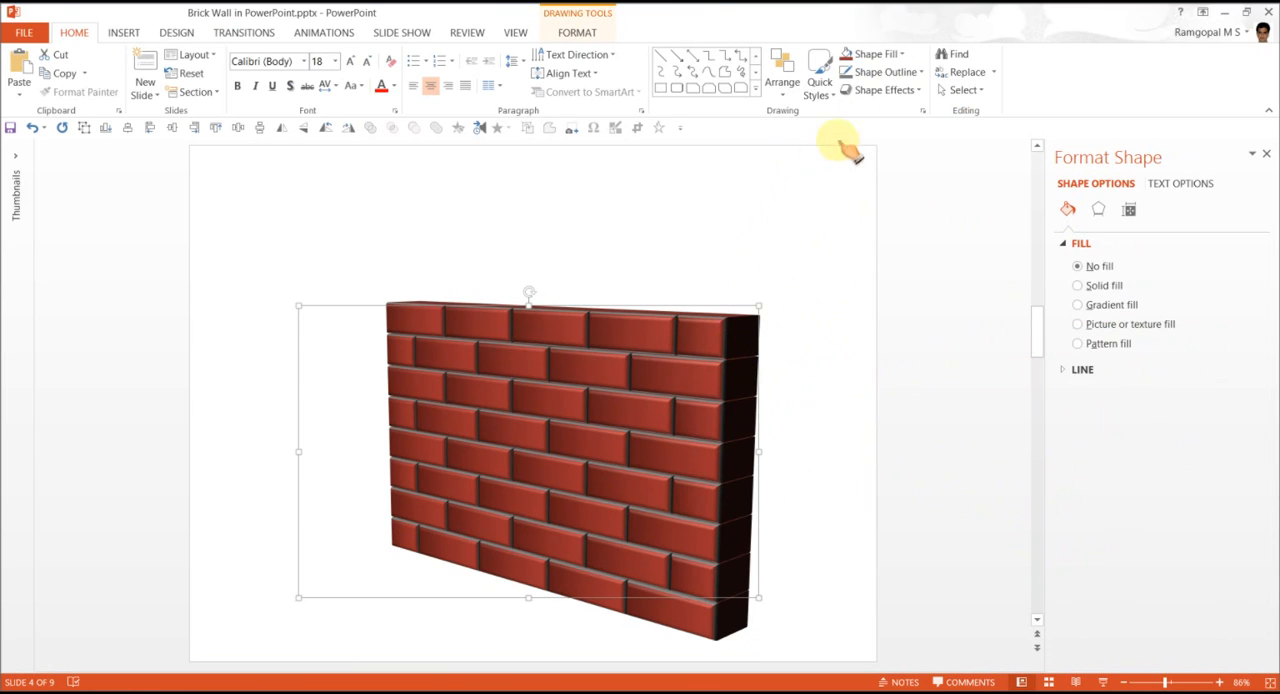
Step: Apply the Perspective Diagonal Upper Right shadow preset to the wall
left_click(1128, 209)
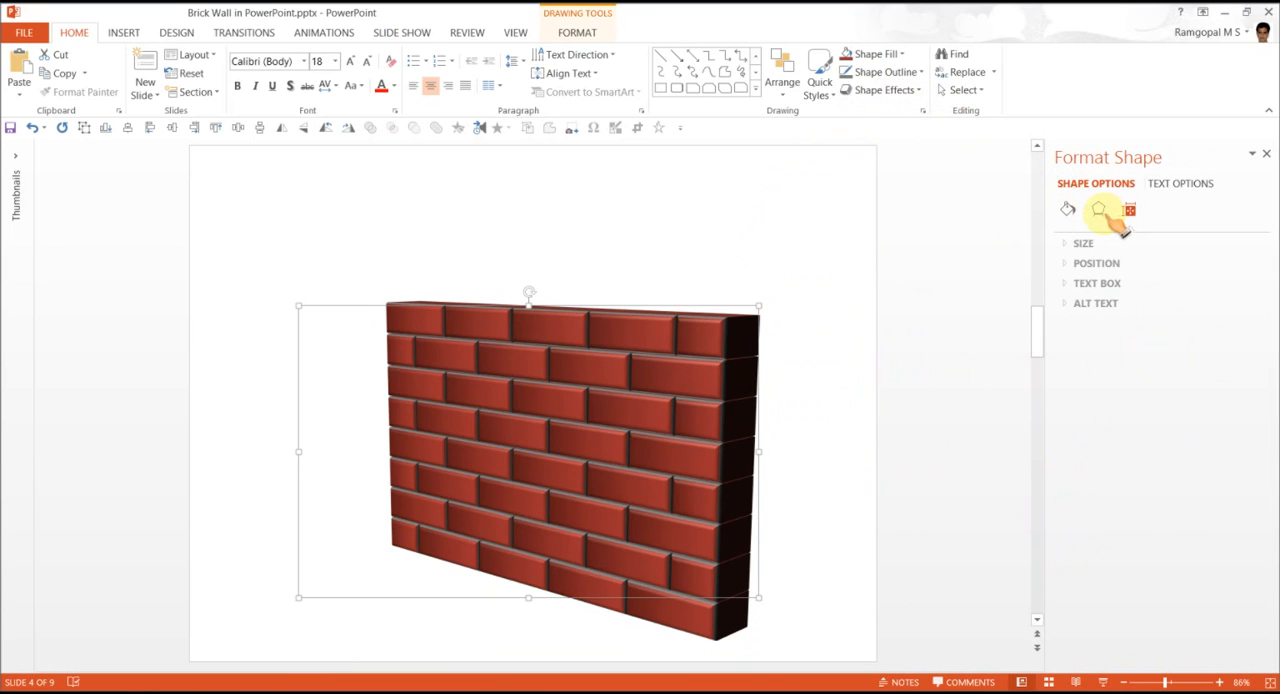
left_click(1098, 208)
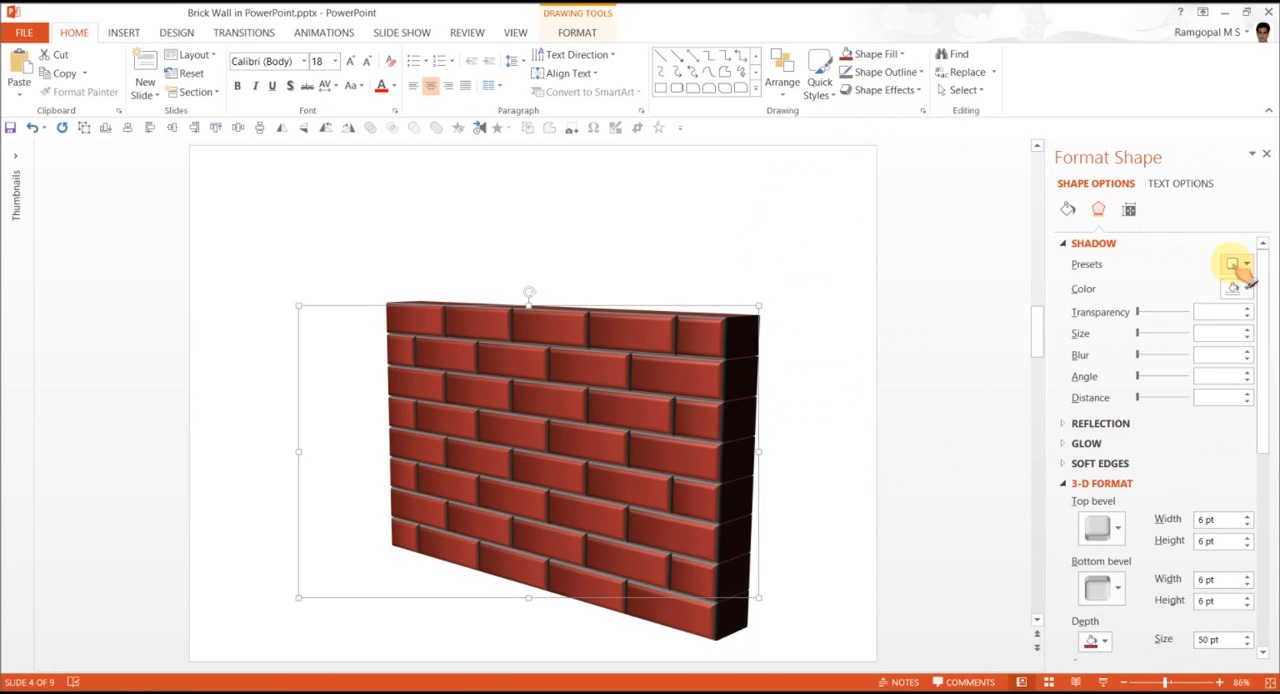
left_click(1238, 263)
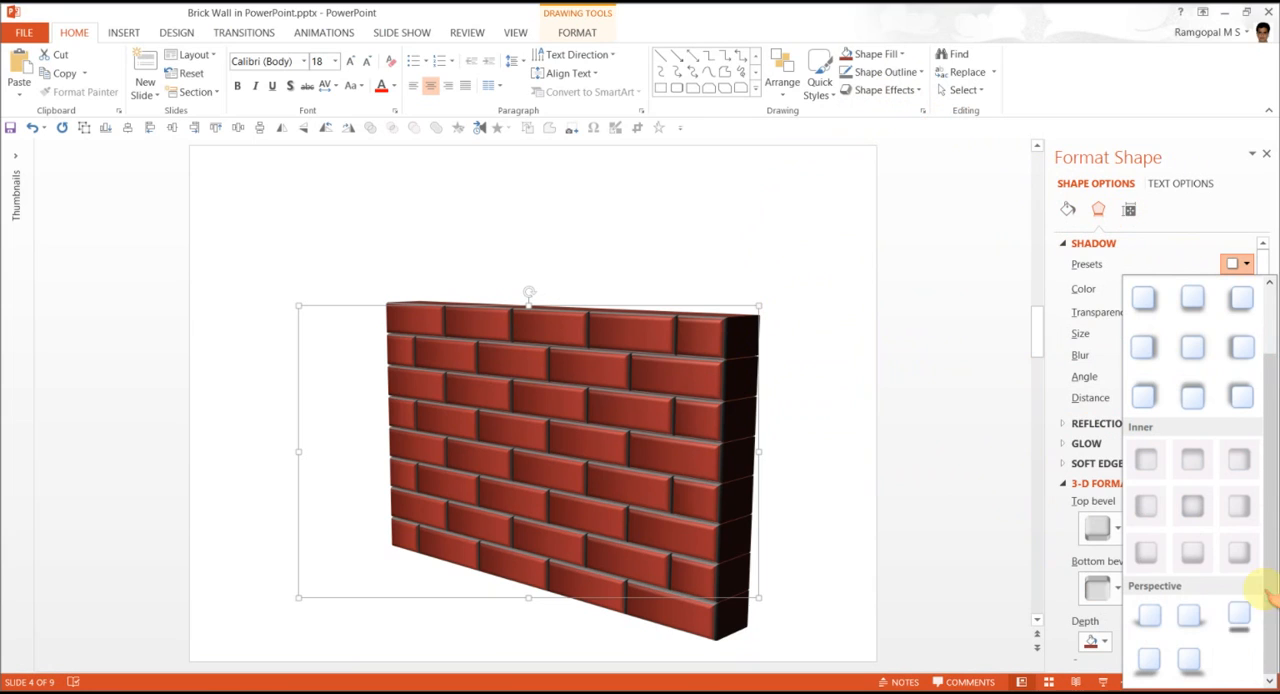
mouse_move(1192, 618)
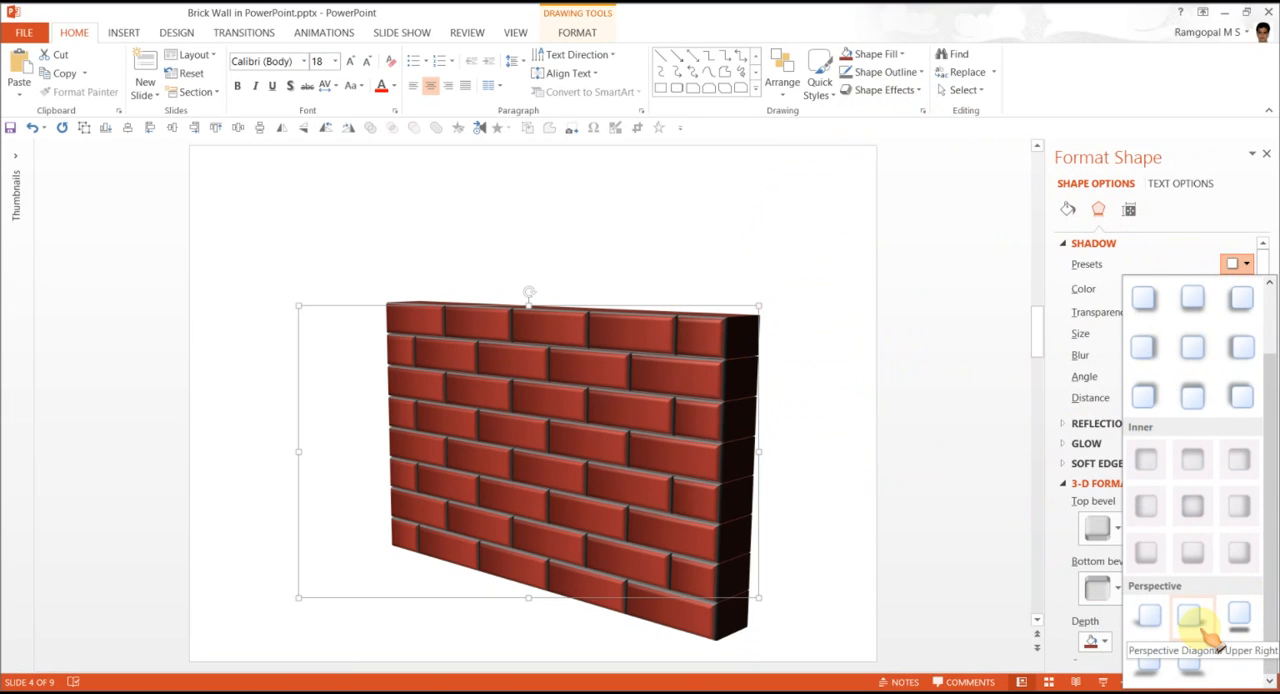
left_click(1191, 614)
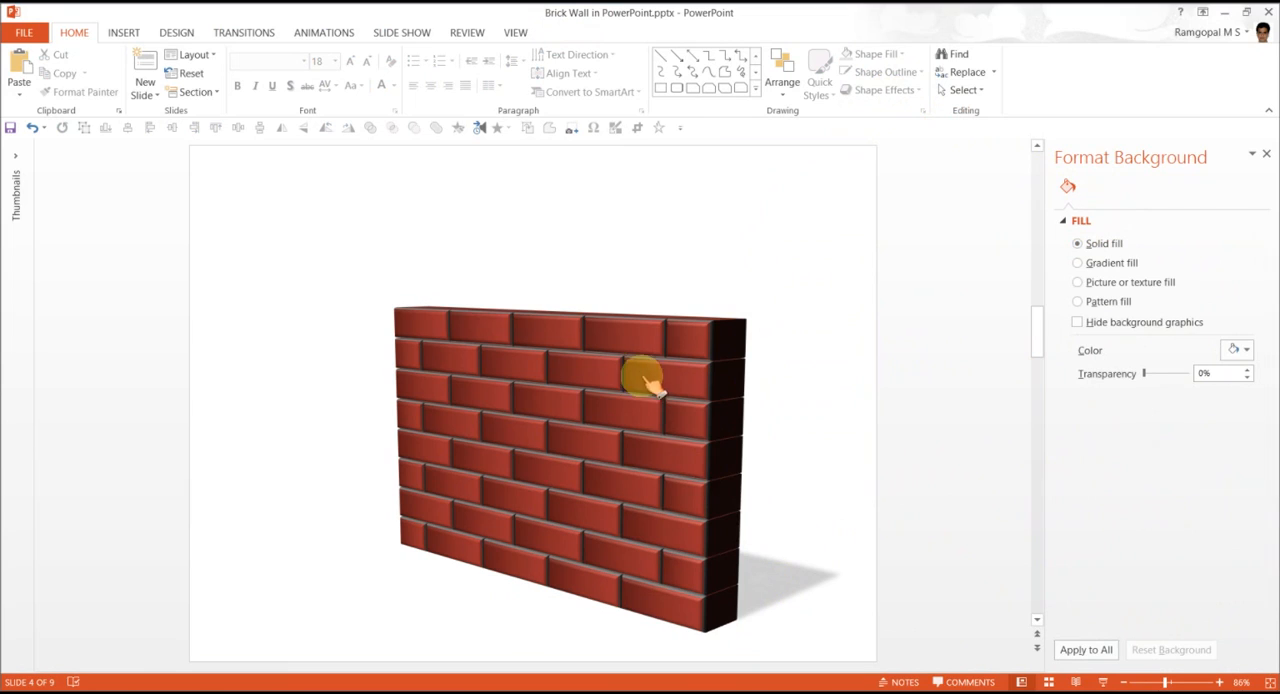
mouse_move(835, 430)
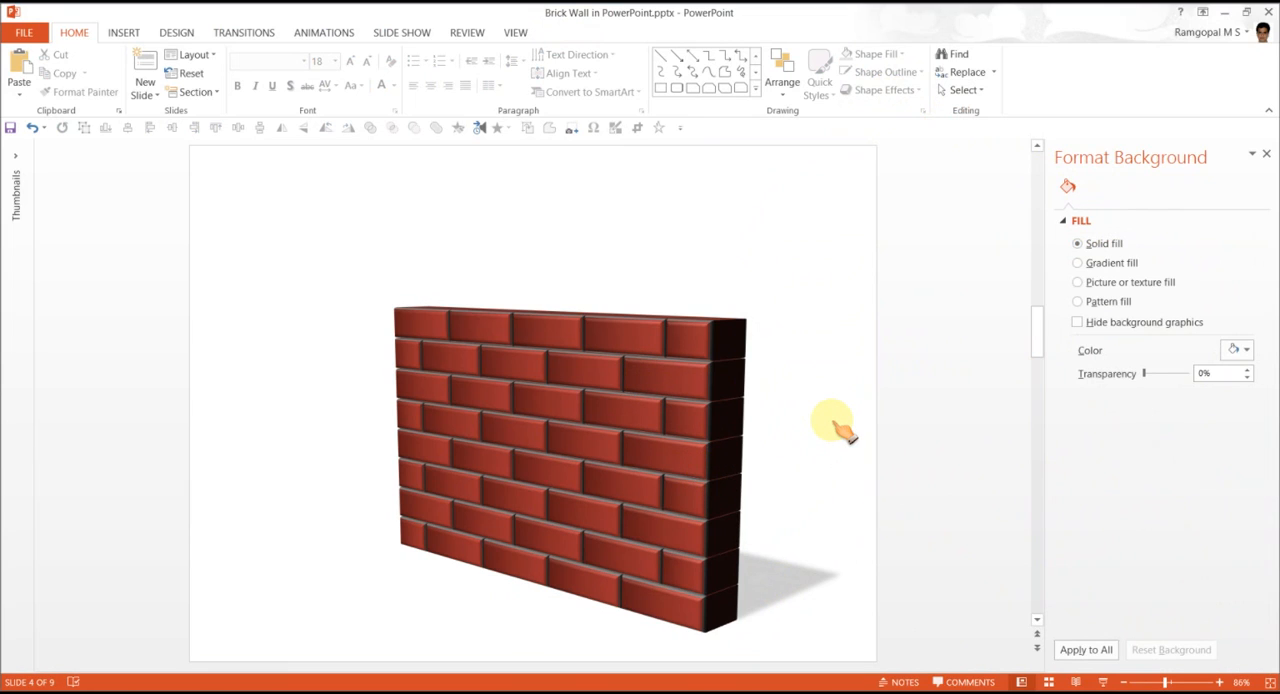
mouse_move(830, 435)
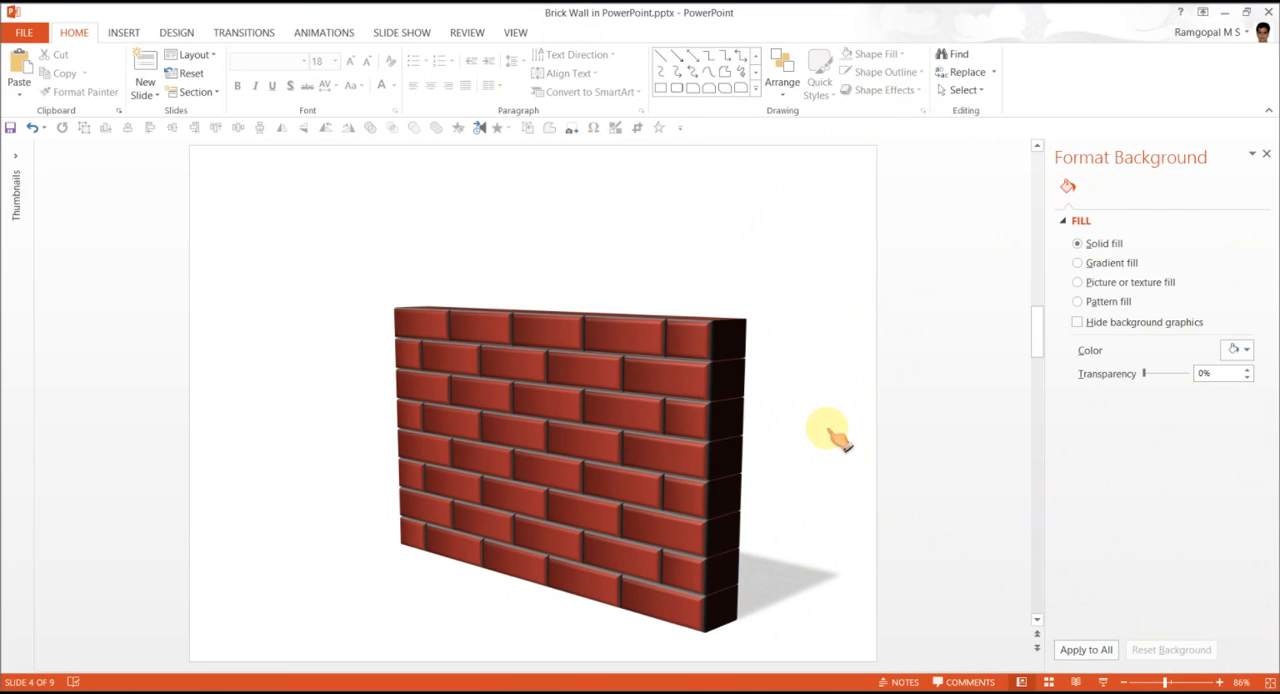